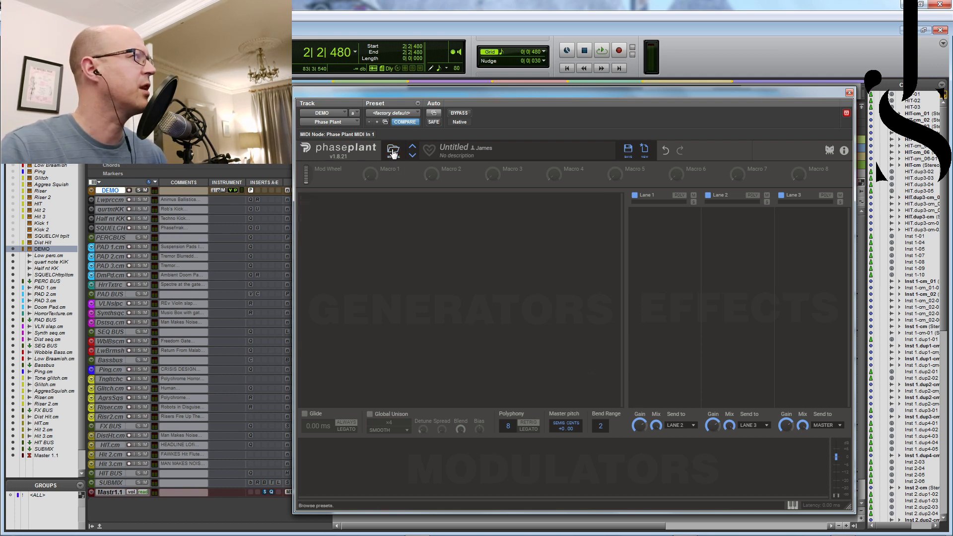
Browse the preset library through the Fawkes, PhaseFreak and Animus expansion packs.
left_click(393, 150)
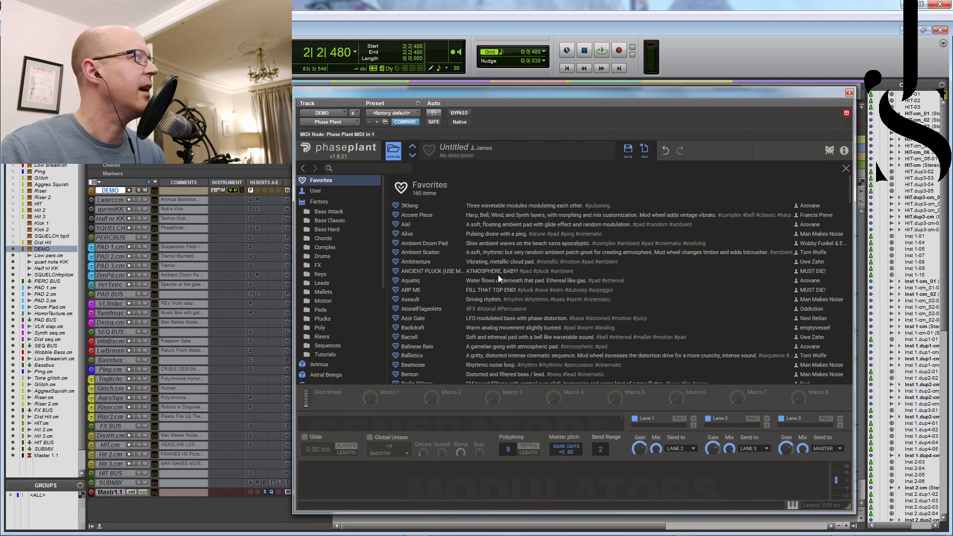
mouse_move(410, 246)
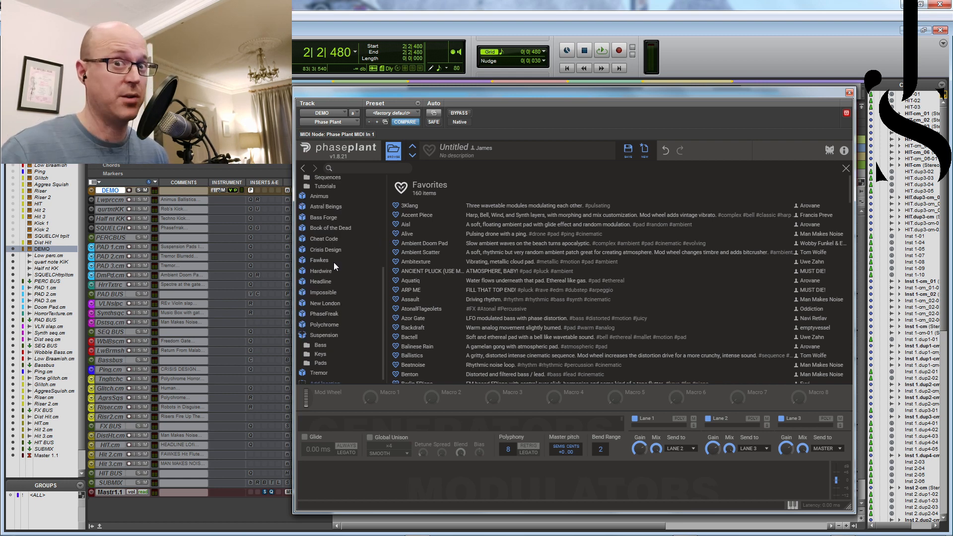
left_click(318, 260)
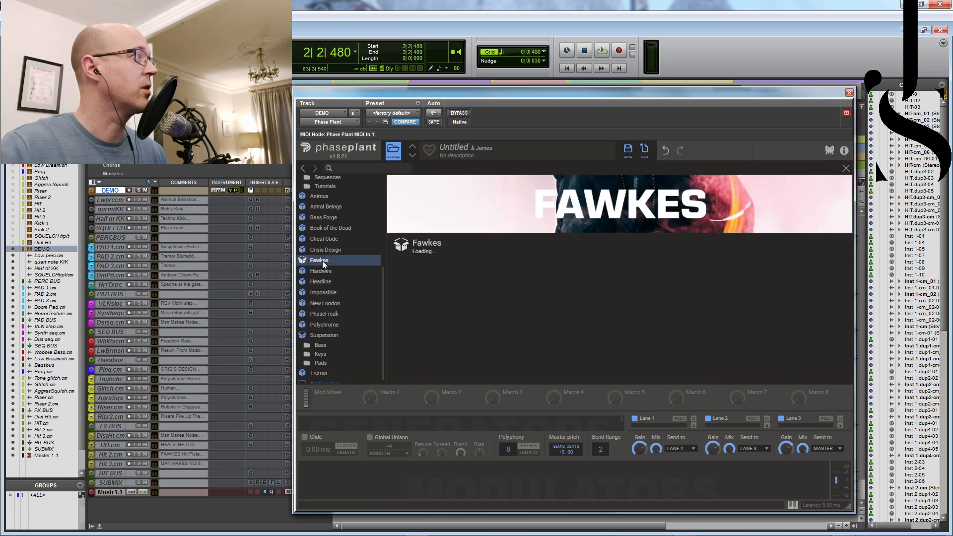
left_click(323, 314)
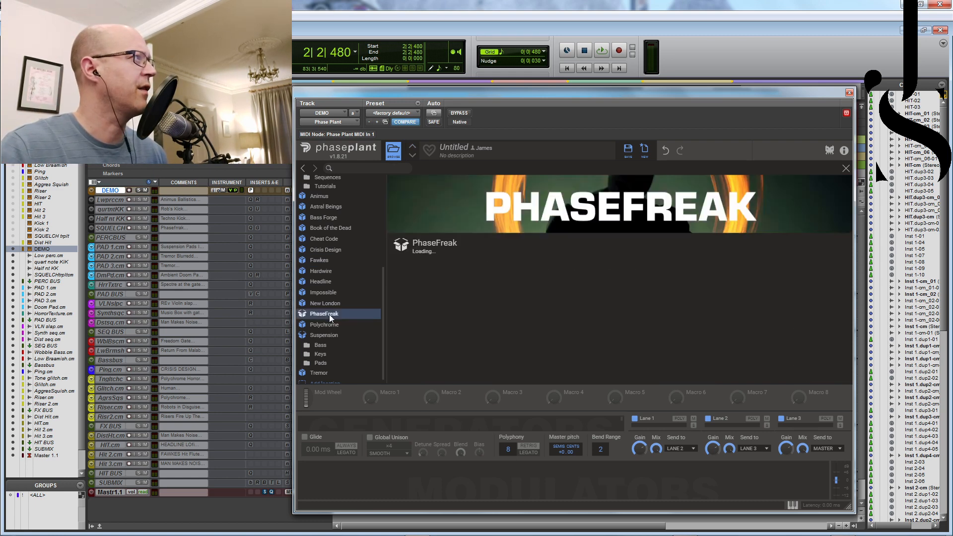
left_click(318, 196)
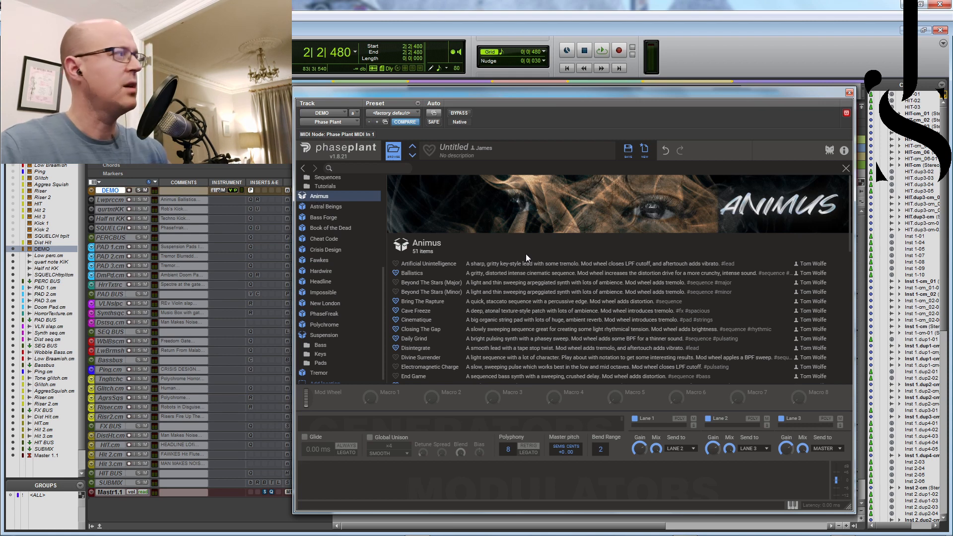
Audition Artificial Unintelligence and Beyond The Stars (Major), then load Heart & Mind.
double_click(427, 263)
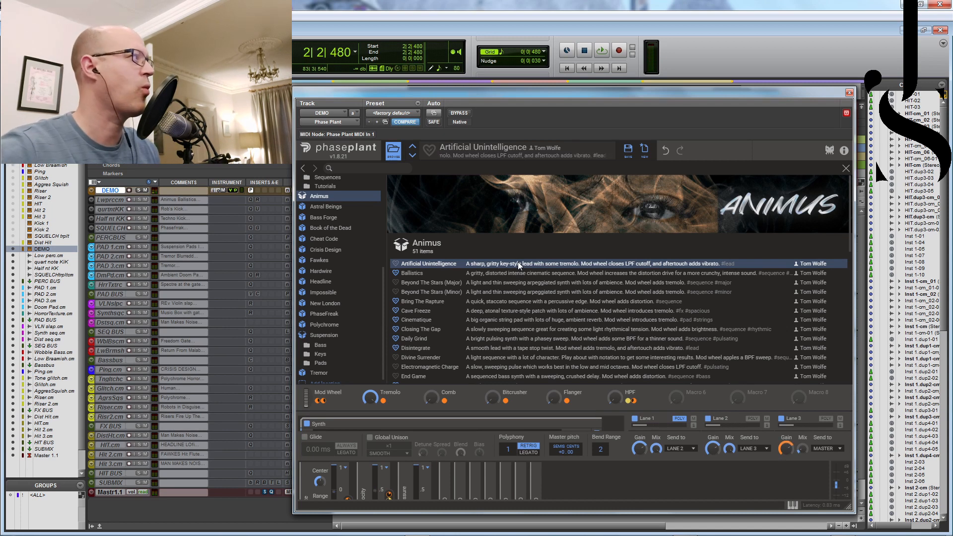
left_click(432, 282)
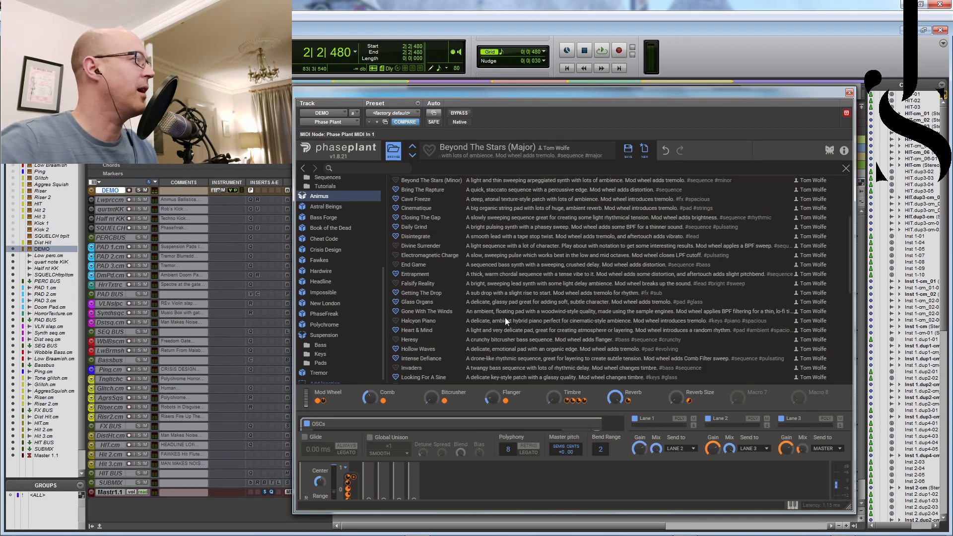
left_click(418, 330)
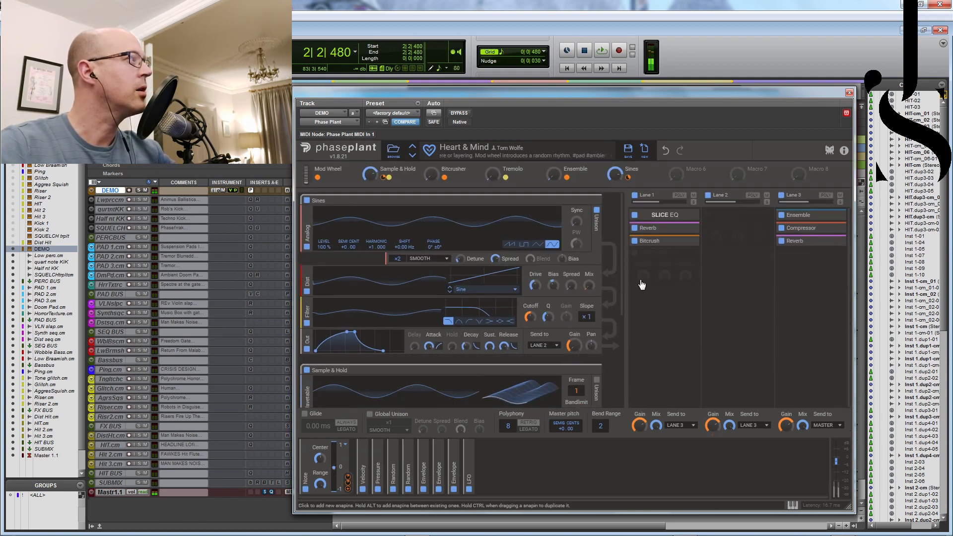
mouse_move(673, 381)
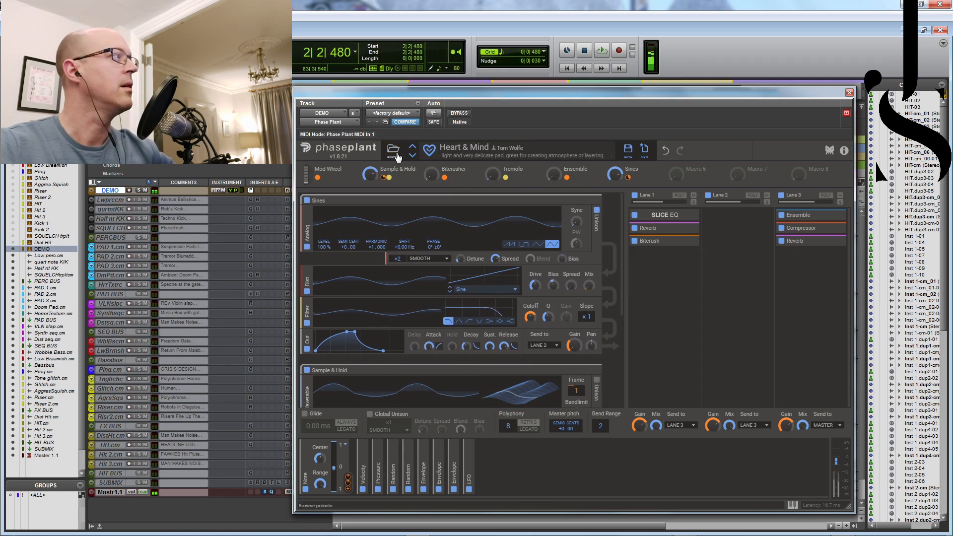
Reopen the Animus list, try Invaders, and load the On The Edge preset.
left_click(394, 150)
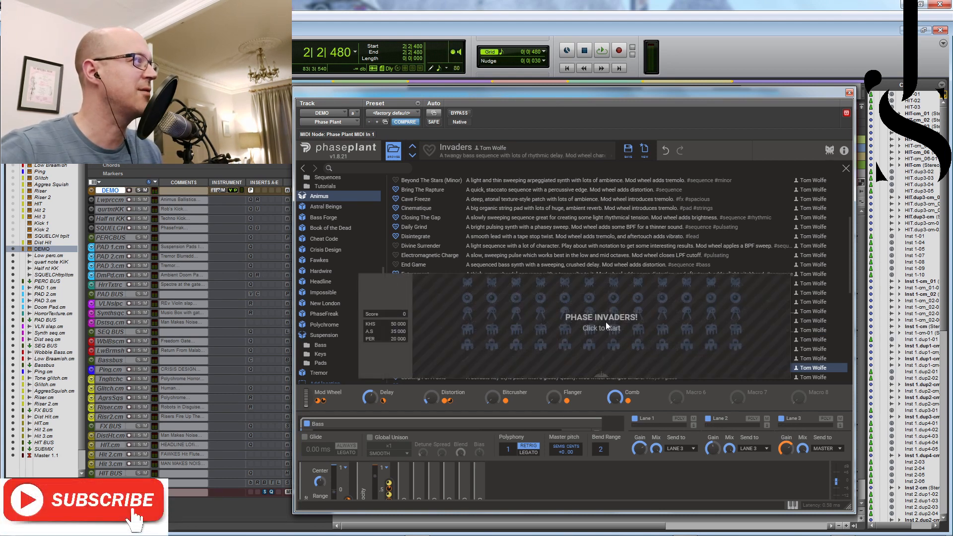
left_click(600, 322)
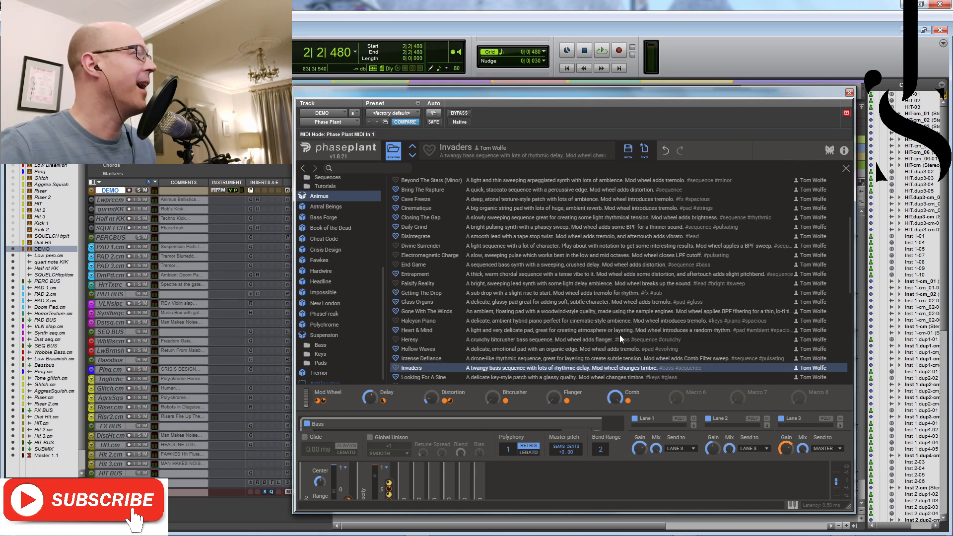
scroll("down", 3)
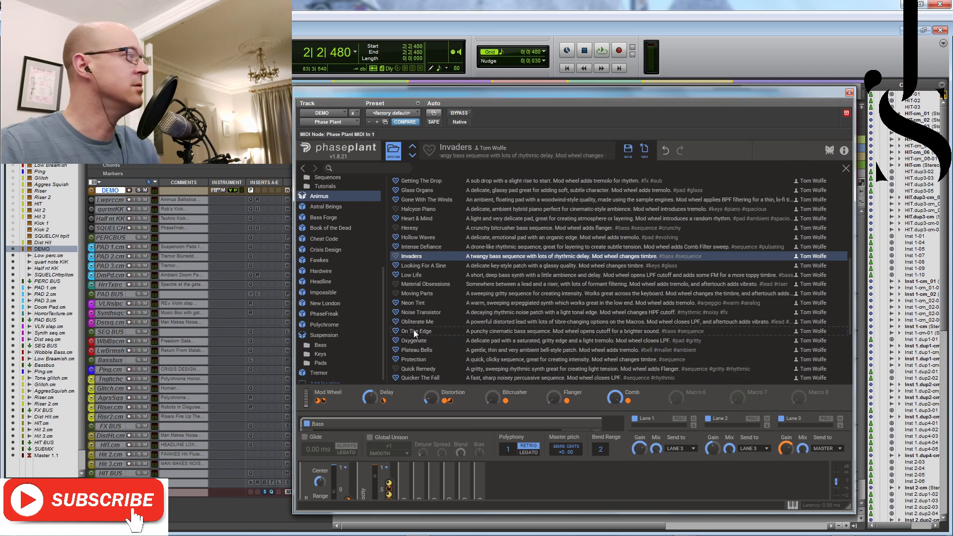
left_click(415, 331)
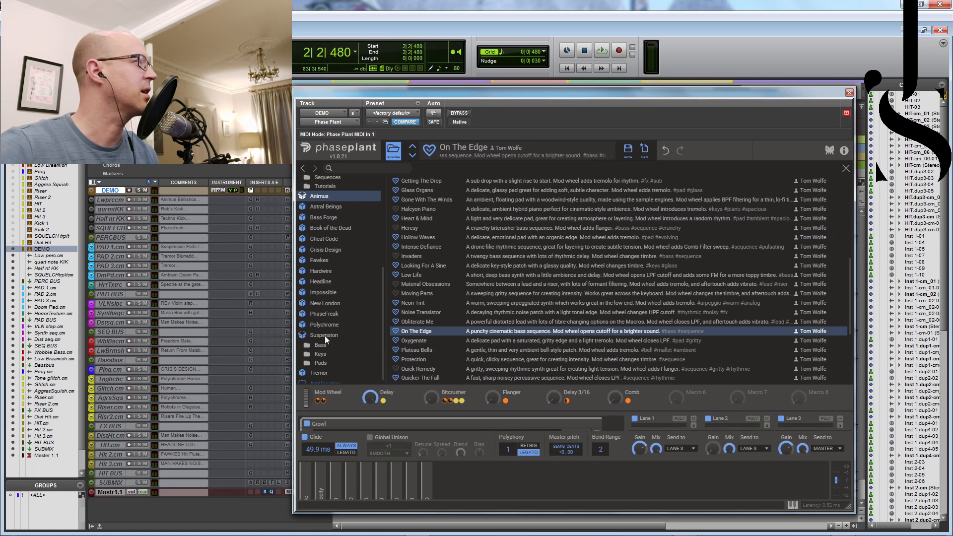
Audition Suspension's Epic 2 and Epic 3 pads, then move to the Hardwire pack.
left_click(324, 335)
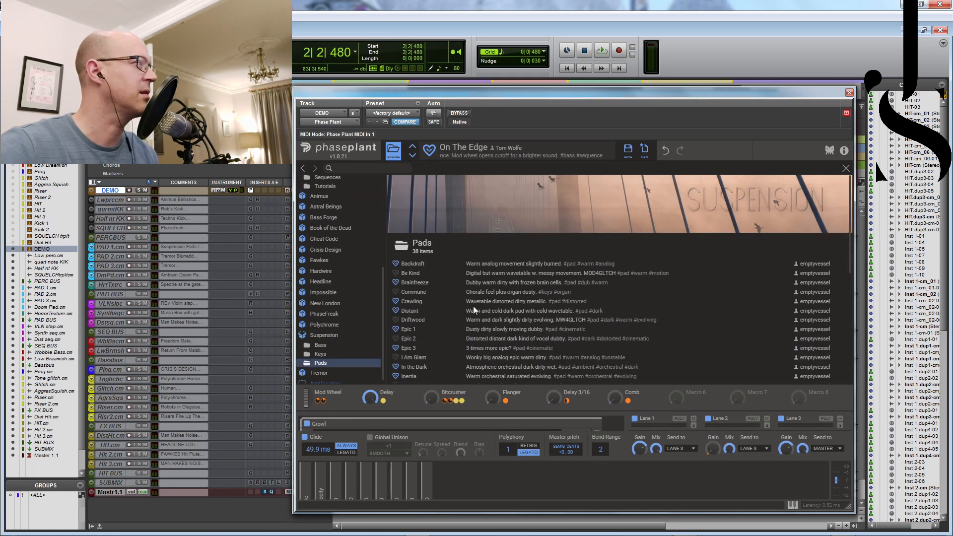
left_click(408, 338)
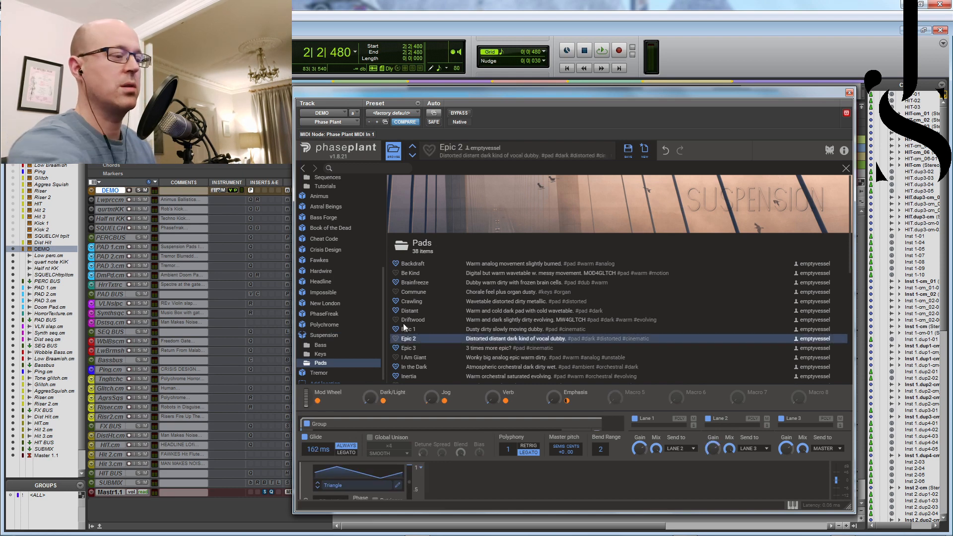
left_click(409, 347)
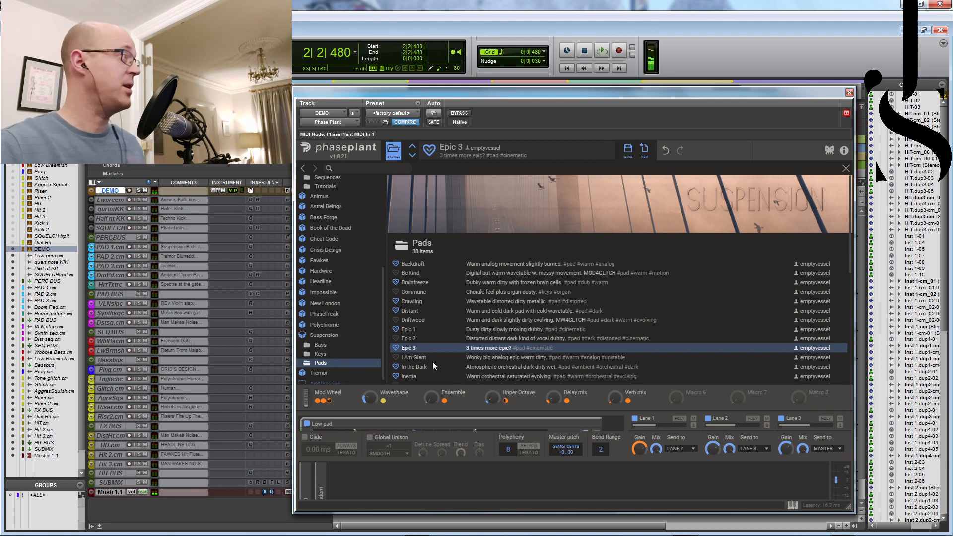
left_click(320, 270)
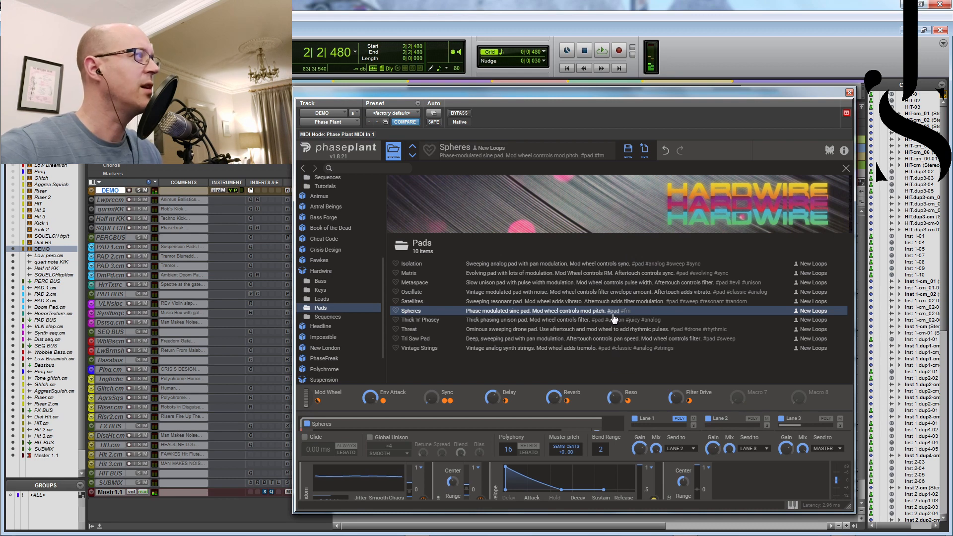
mouse_move(619, 317)
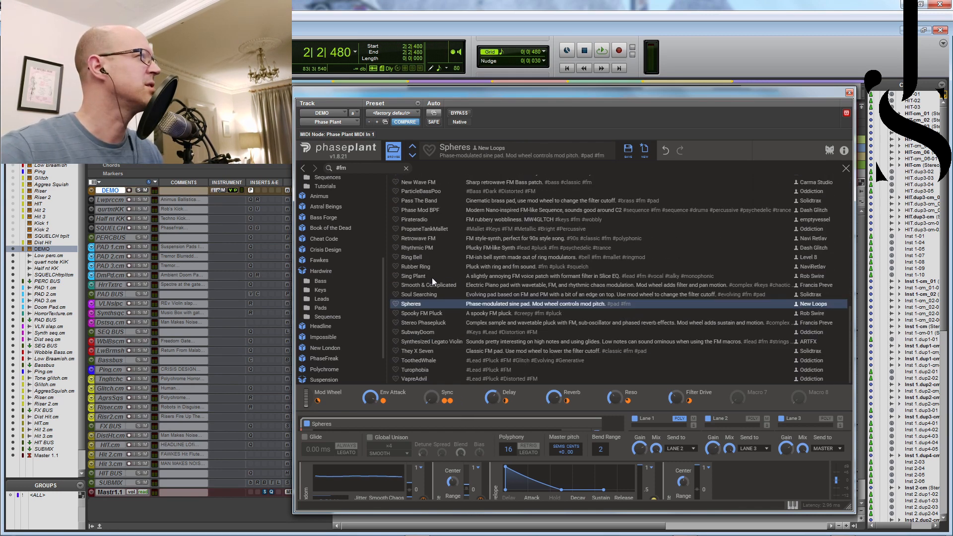
Try Sing Plant with the vocal tag filter, SWAMP LORD and TRAVIS BARKER, ending on NASTY SINE.
left_click(413, 275)
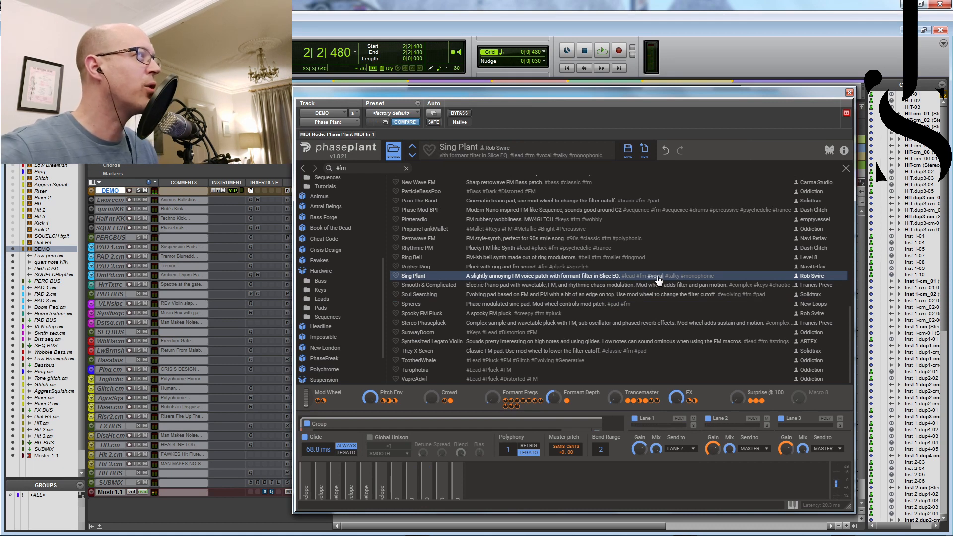
left_click(650, 276)
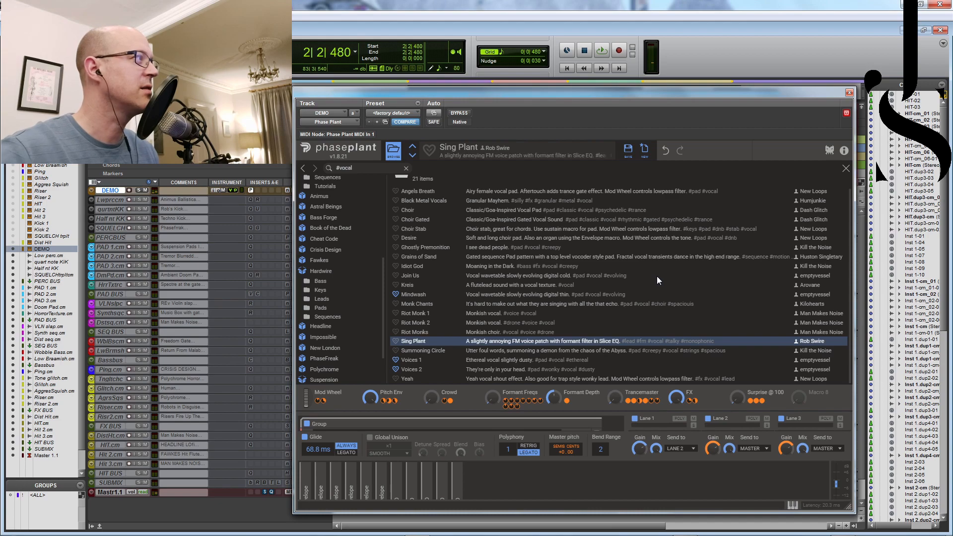
mouse_move(542, 309)
type("#creepy")
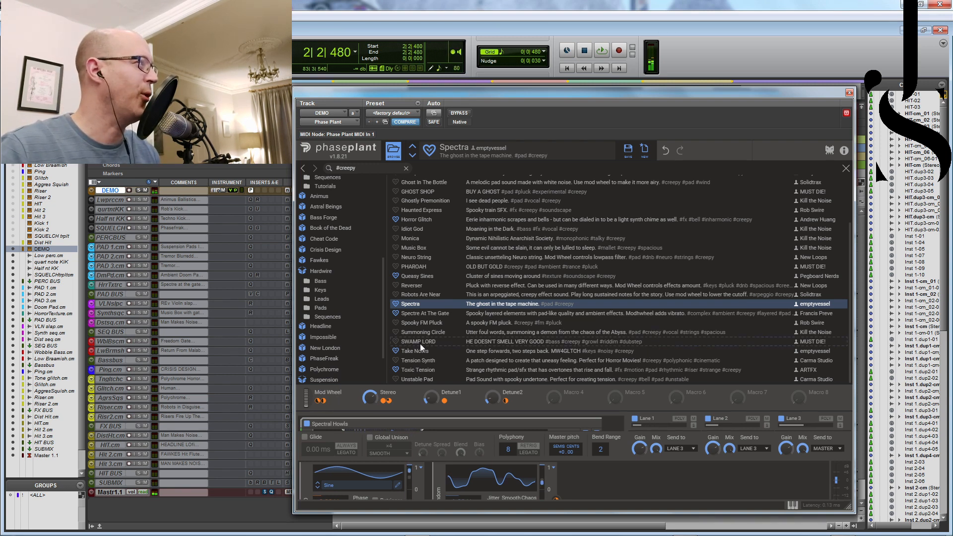
left_click(418, 341)
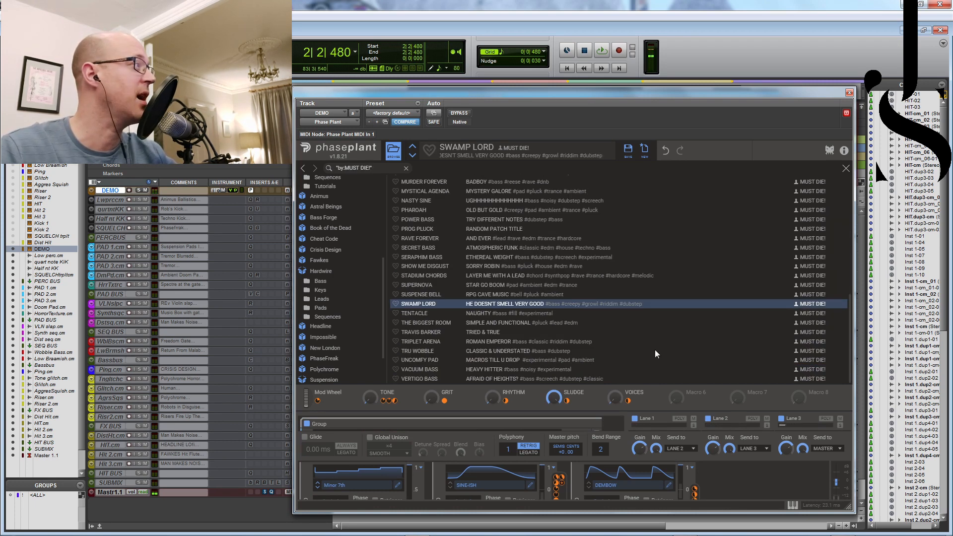
left_click(424, 331)
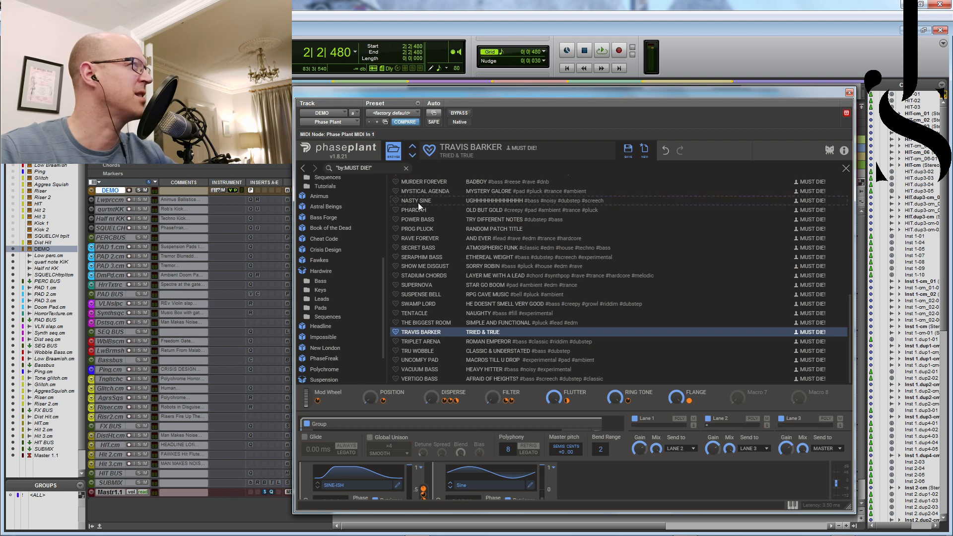
left_click(416, 201)
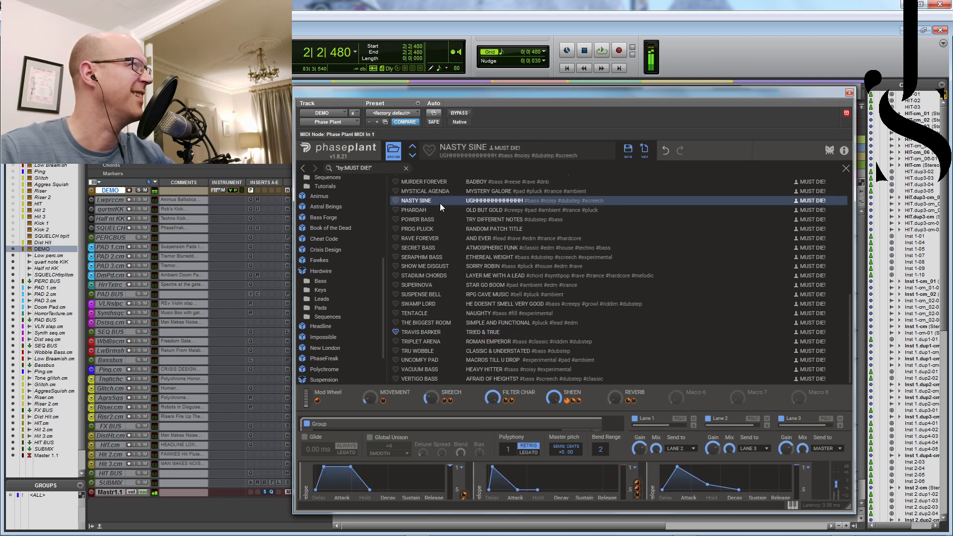
mouse_move(732, 316)
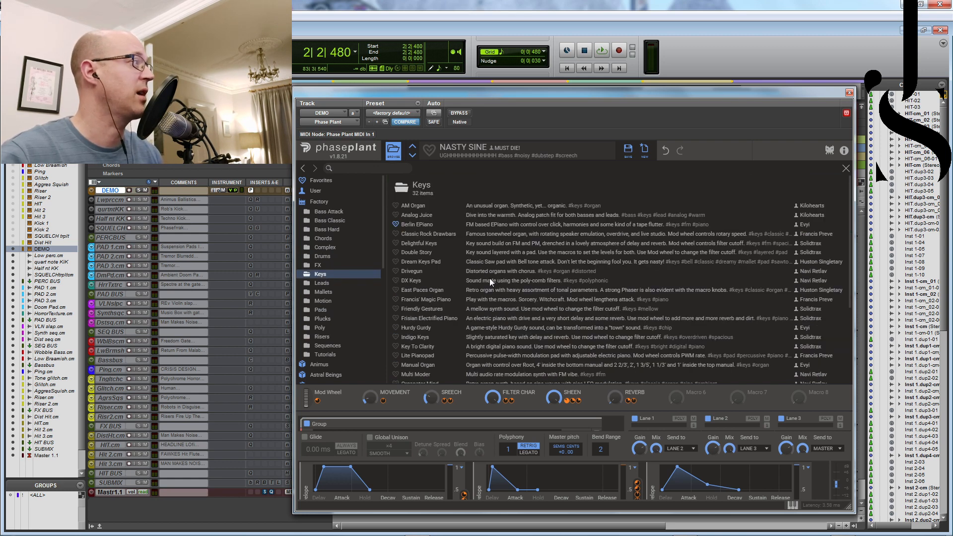
Load the factory Keys preset Delicacy.
left_click(322, 318)
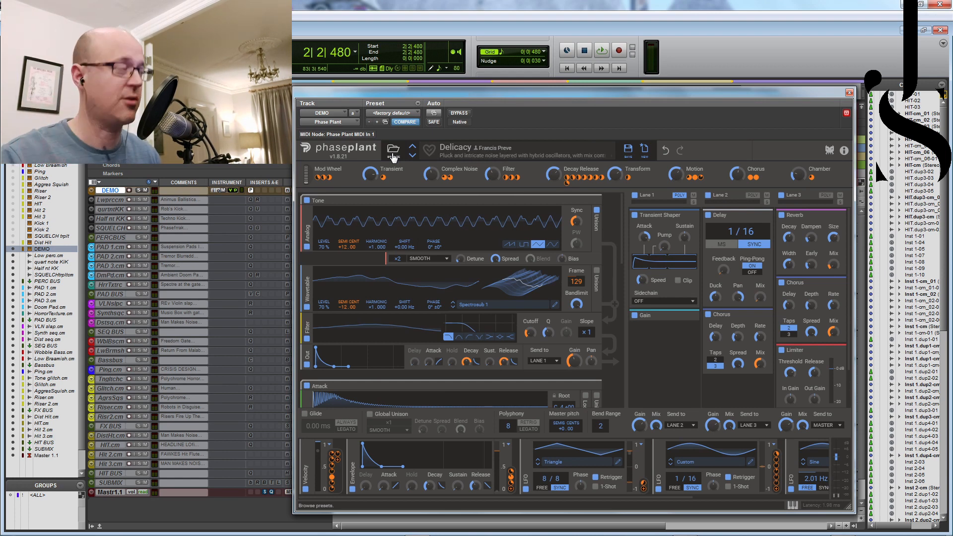
mouse_move(628, 150)
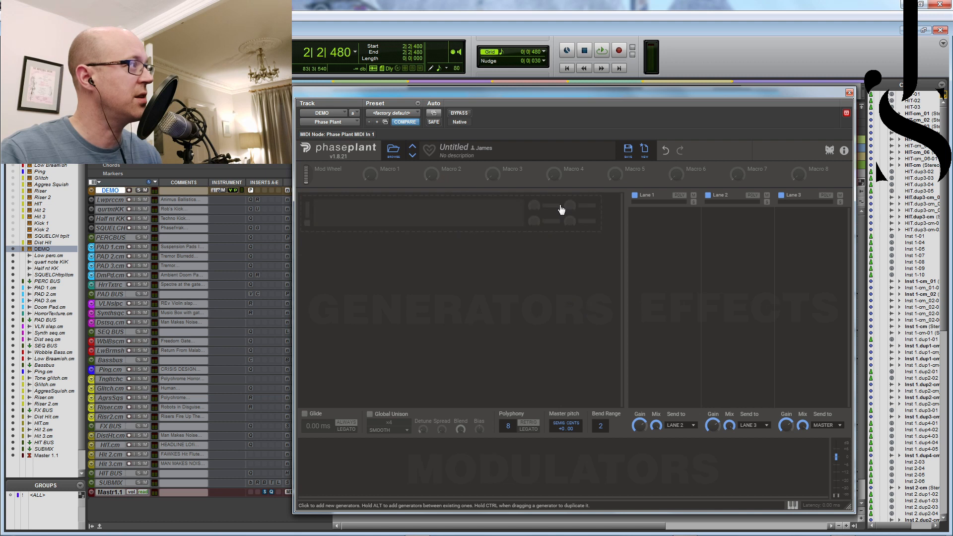
mouse_move(519, 281)
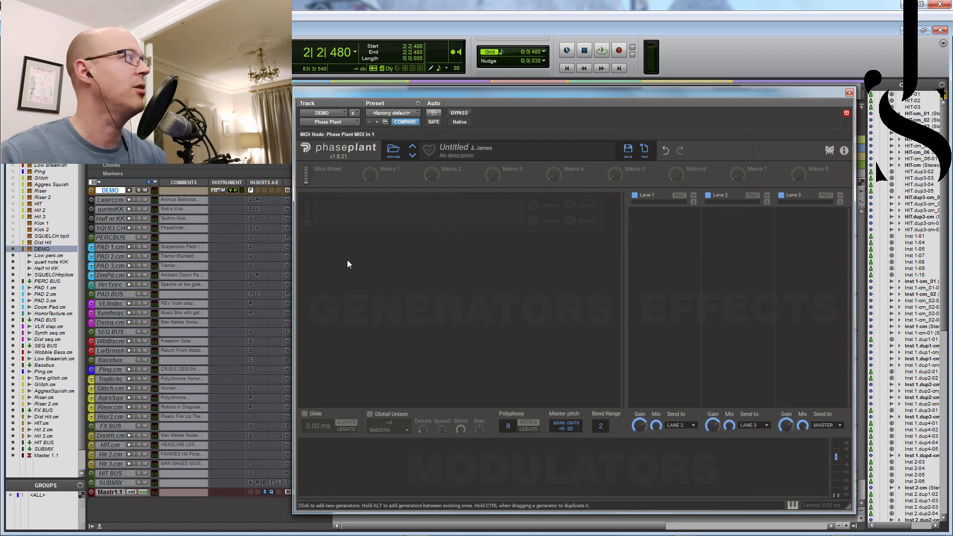
Add an analog oscillator and settle on the saw waveform after trying square and triangle.
left_click(348, 264)
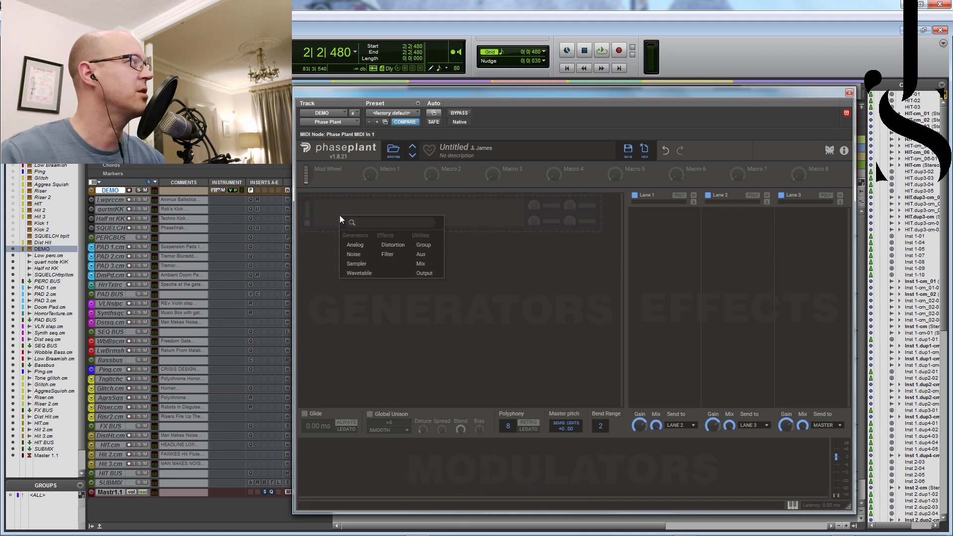
mouse_move(356, 244)
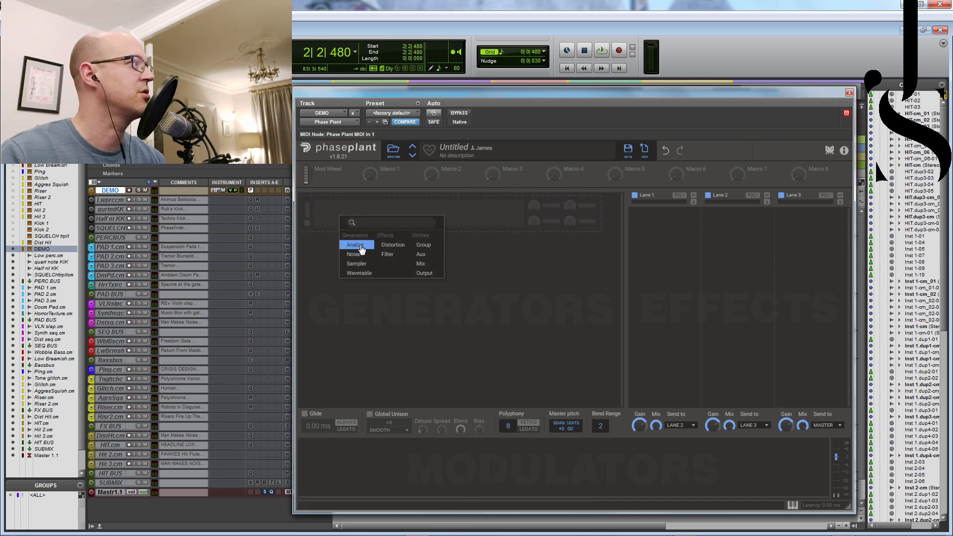
left_click(356, 244)
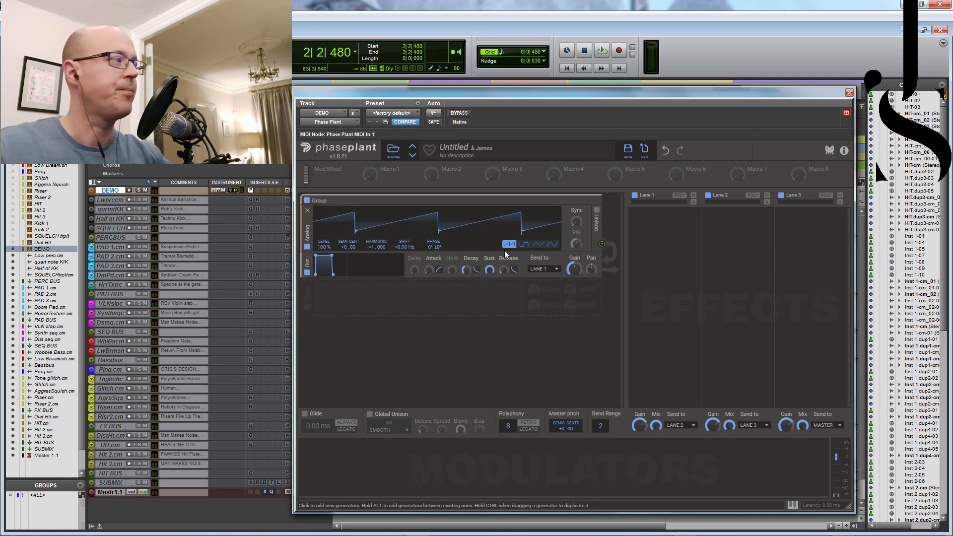
left_click(538, 244)
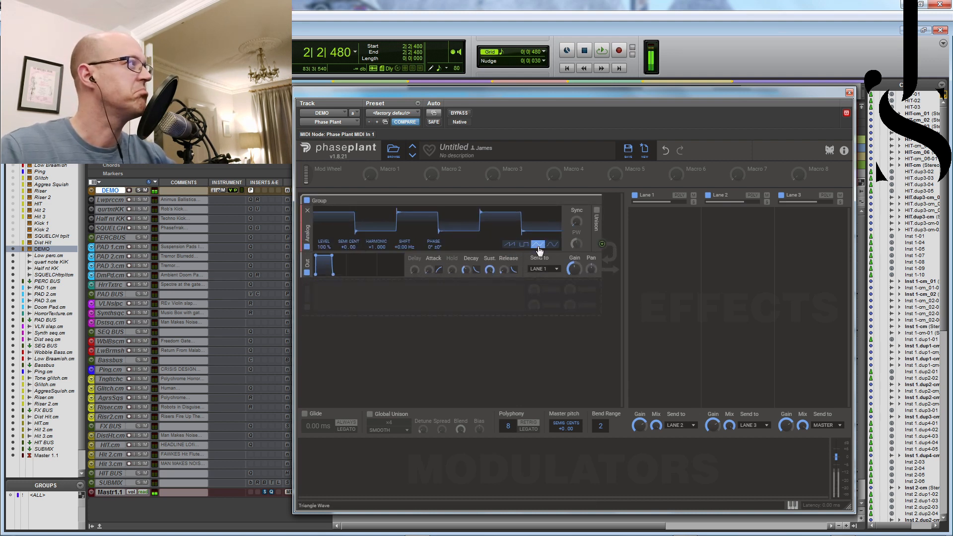
left_click(524, 244)
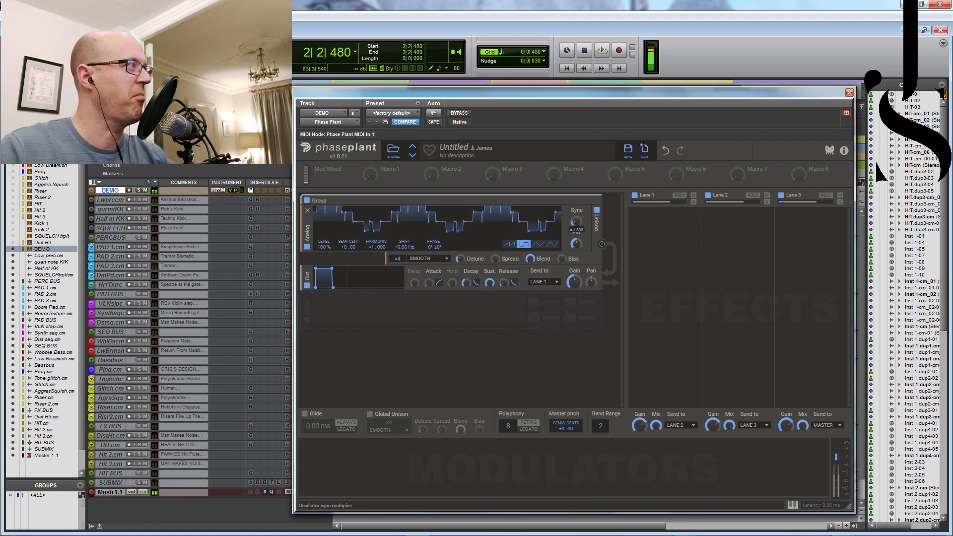
left_click(509, 244)
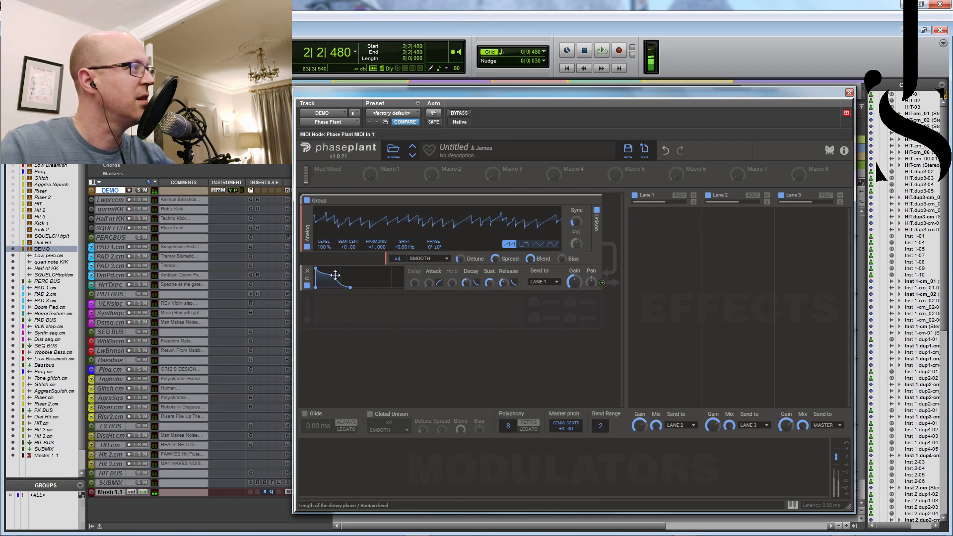
Shorten the envelope to a quick decay with no sustain.
left_click_drag(338, 277, 346, 282)
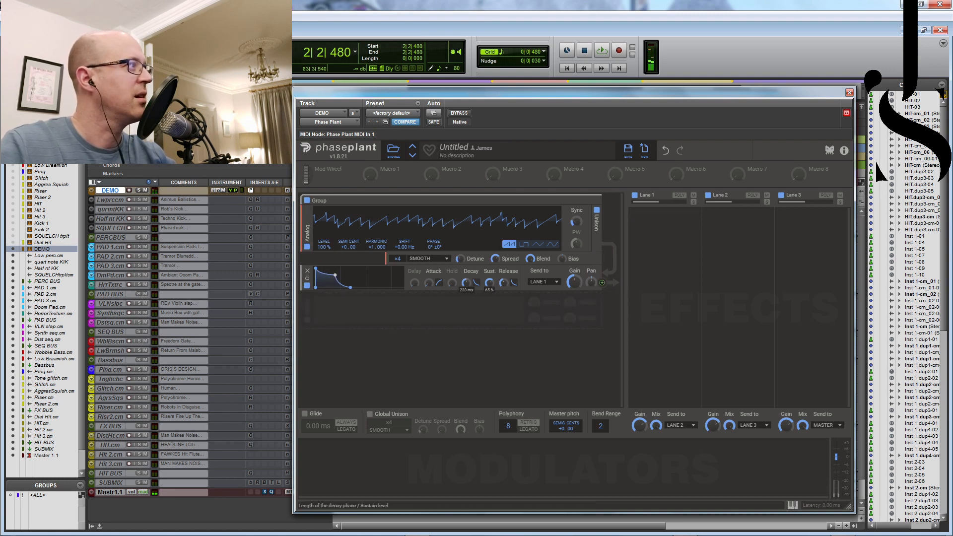
left_click_drag(346, 280, 361, 286)
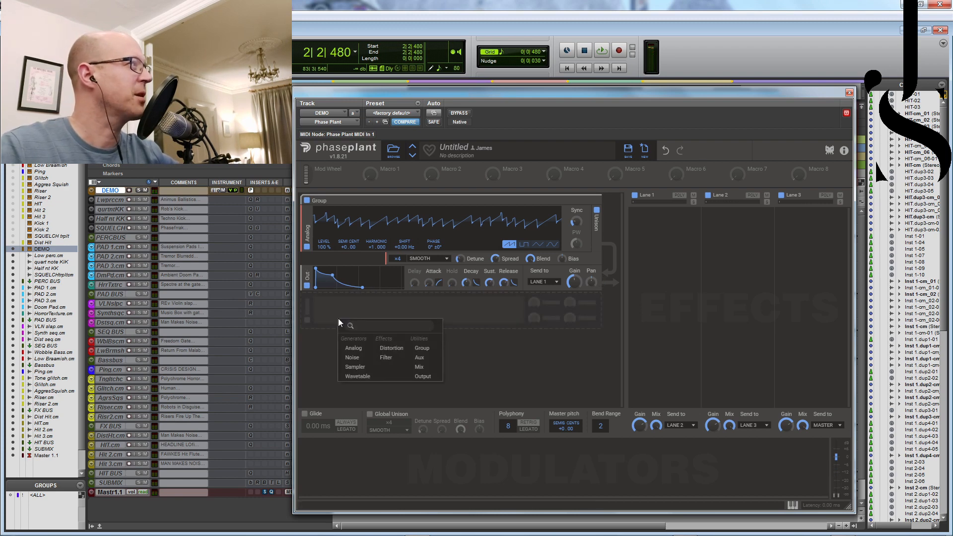
Add a noise generator under the saw oscillator at about 41% level.
left_click(351, 357)
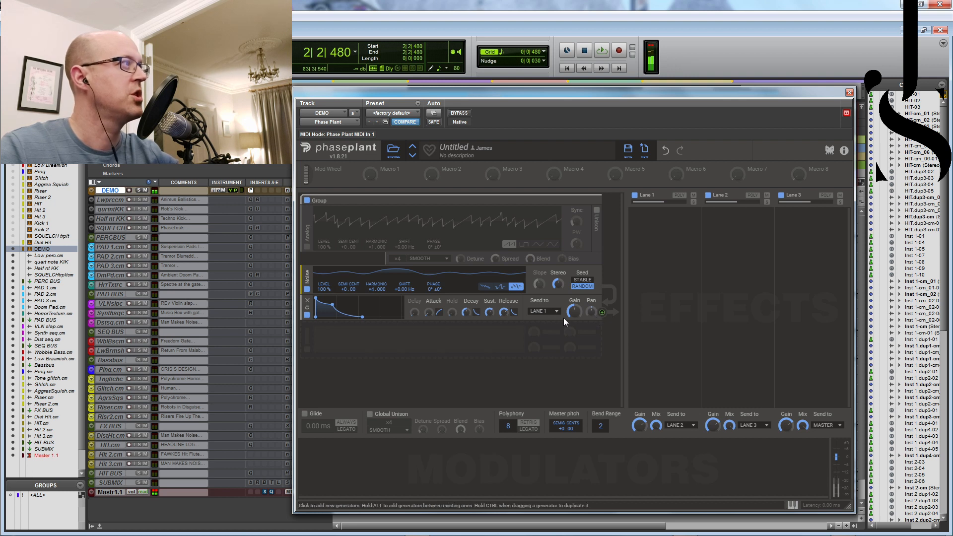
left_click(484, 286)
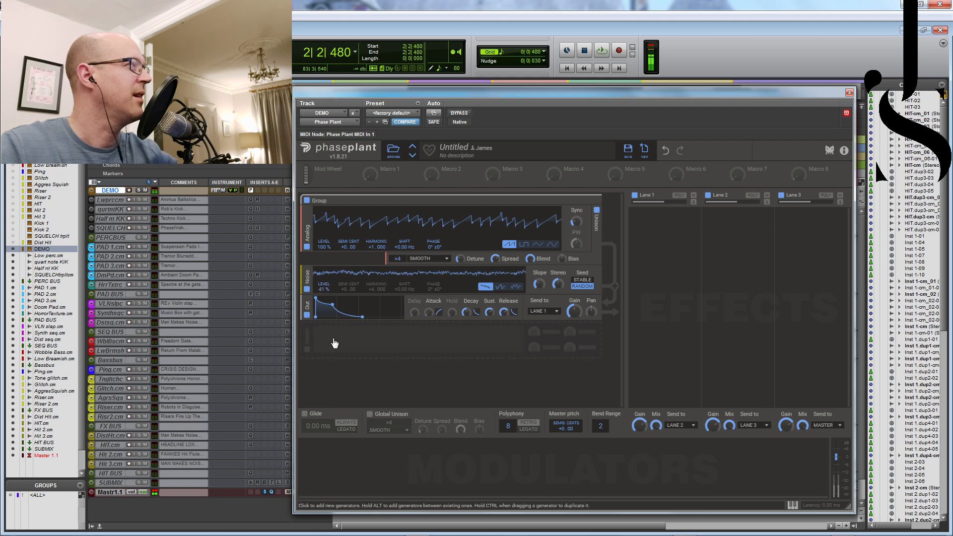
Replace the noise layer with a wavetable oscillator and bring up its wavetable library.
left_click(335, 342)
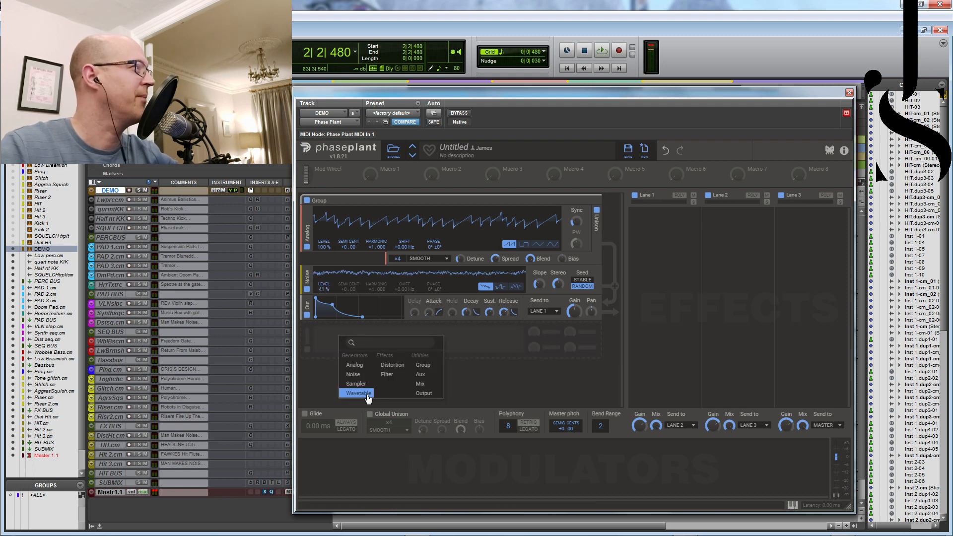
left_click(356, 393)
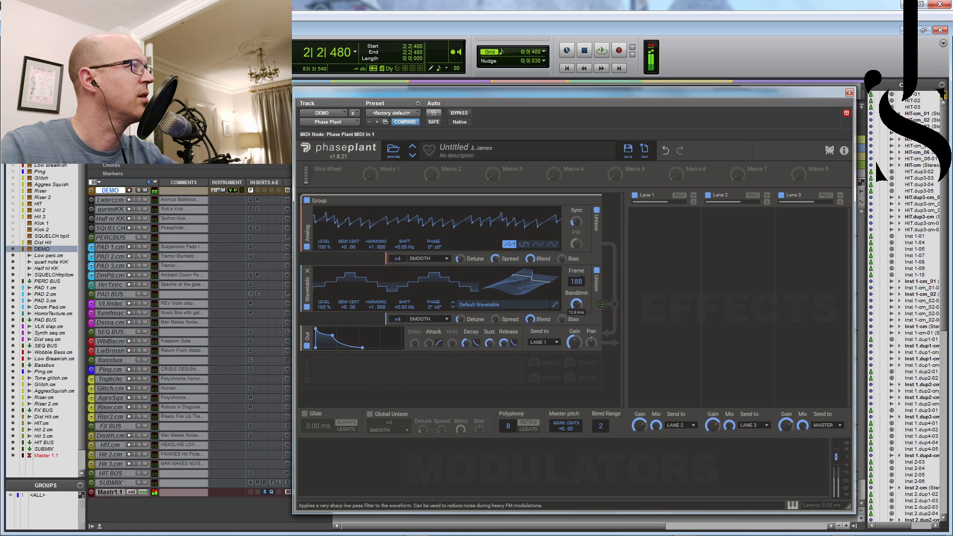
left_click(481, 304)
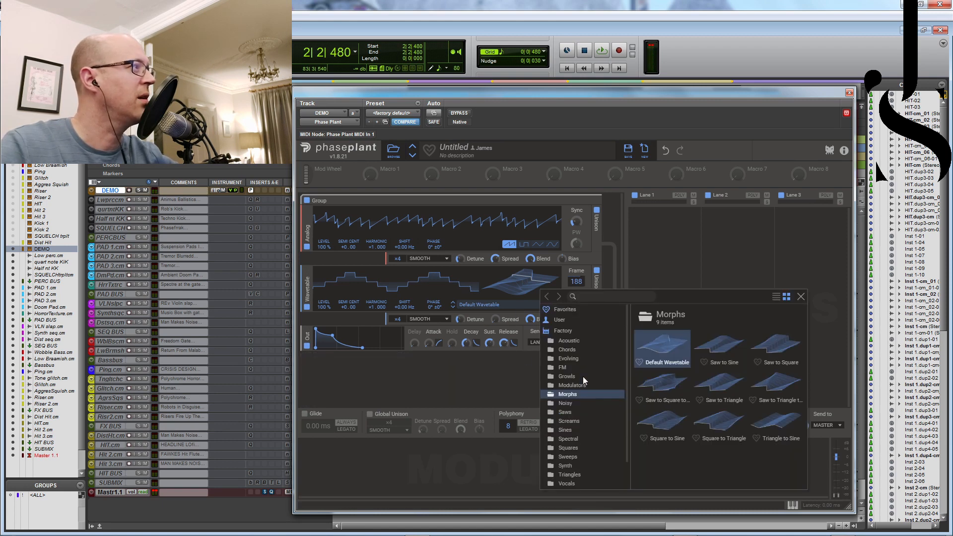
Browse the Spectral, Evolving, Sweeps, Modulators and Favorites folders, returning to Factory.
left_click(568, 438)
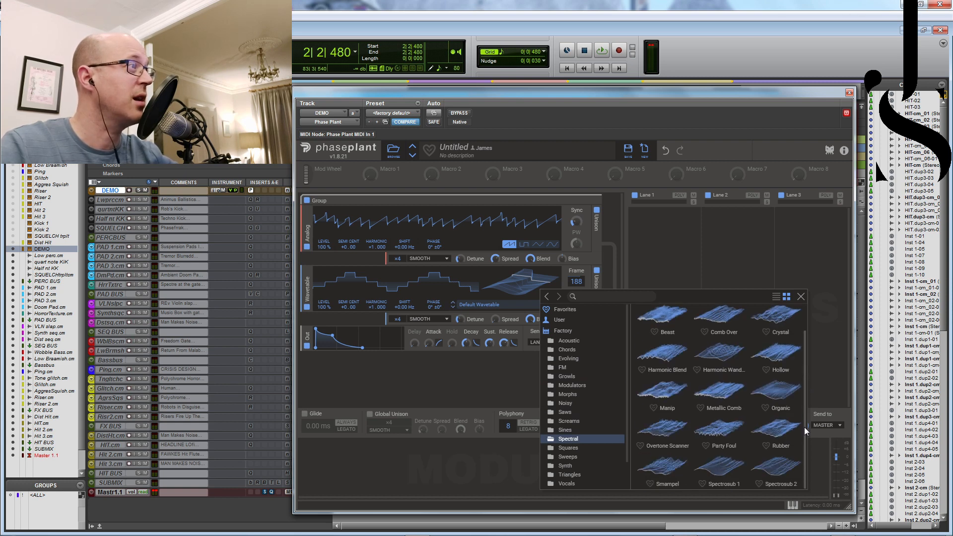
left_click(567, 359)
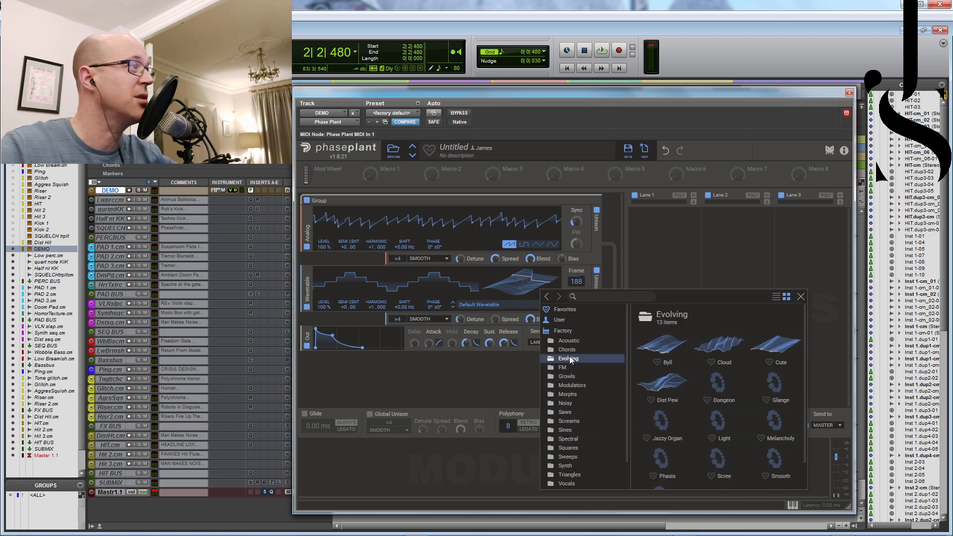
left_click(567, 456)
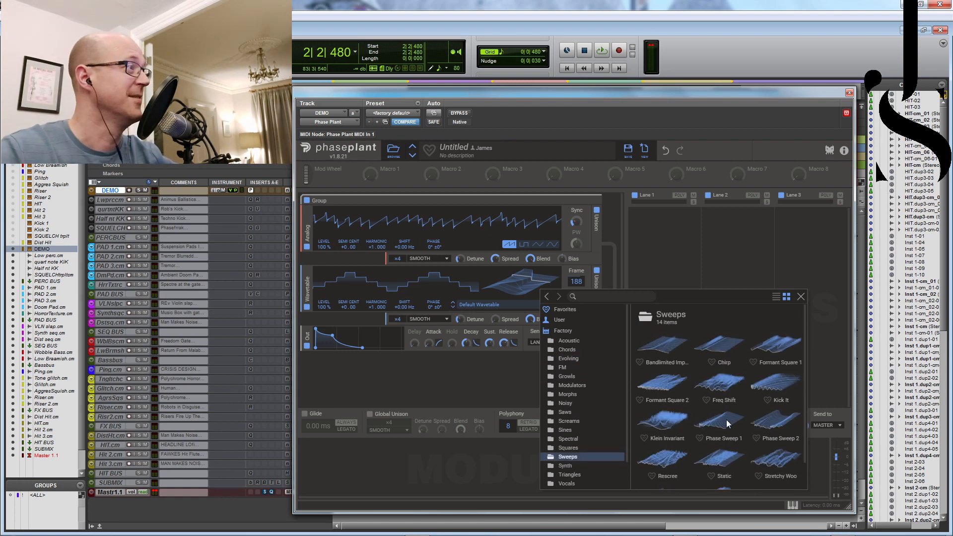
left_click(572, 386)
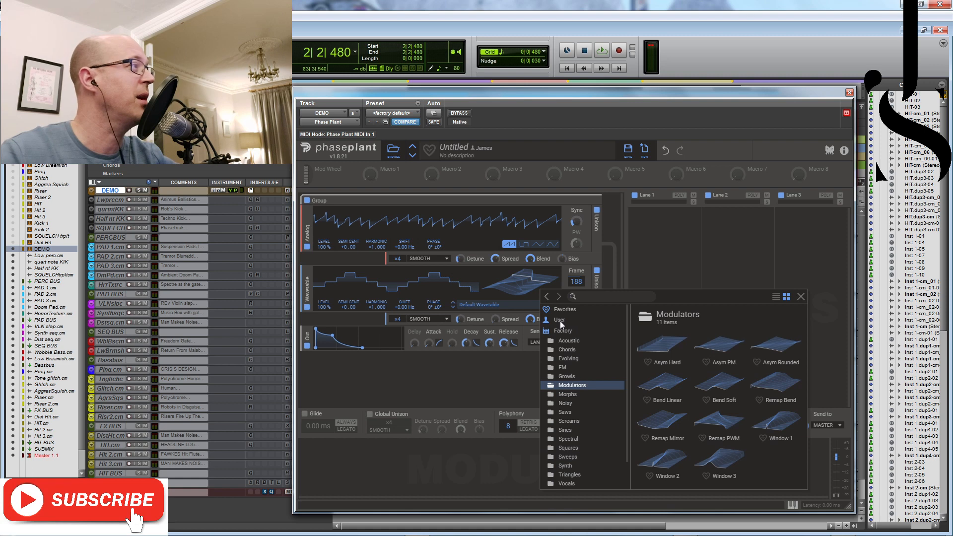
left_click(564, 310)
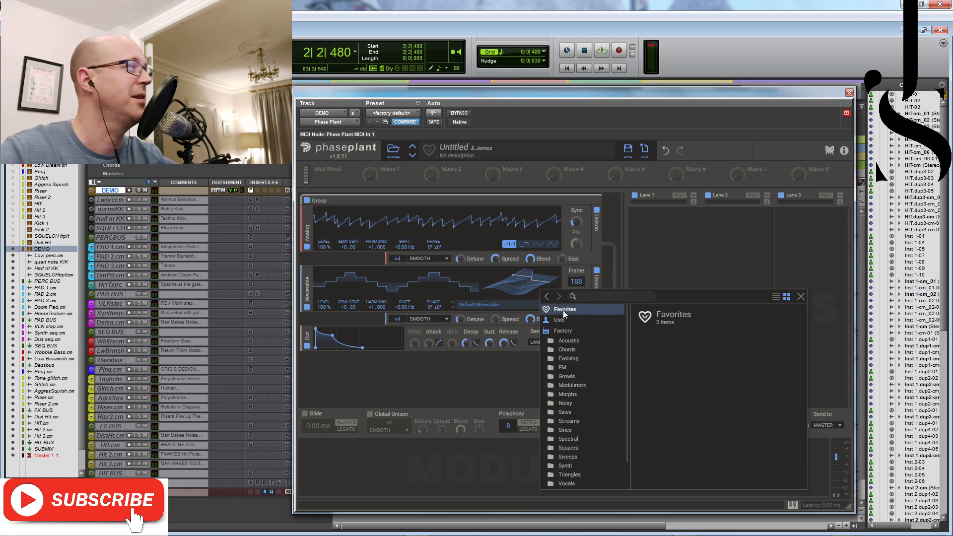
left_click(563, 330)
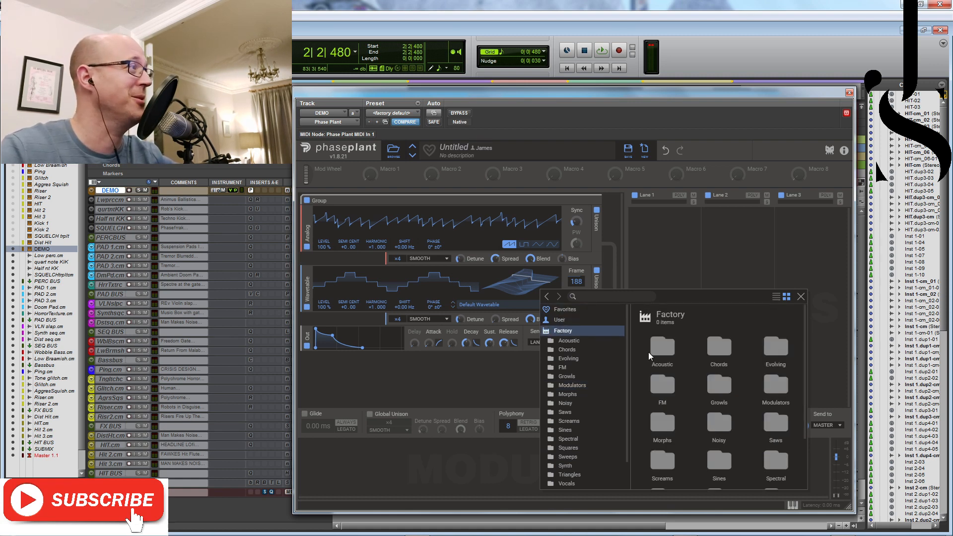
Load a factory wavetable and detune the patch's master pitch downward.
left_click(800, 297)
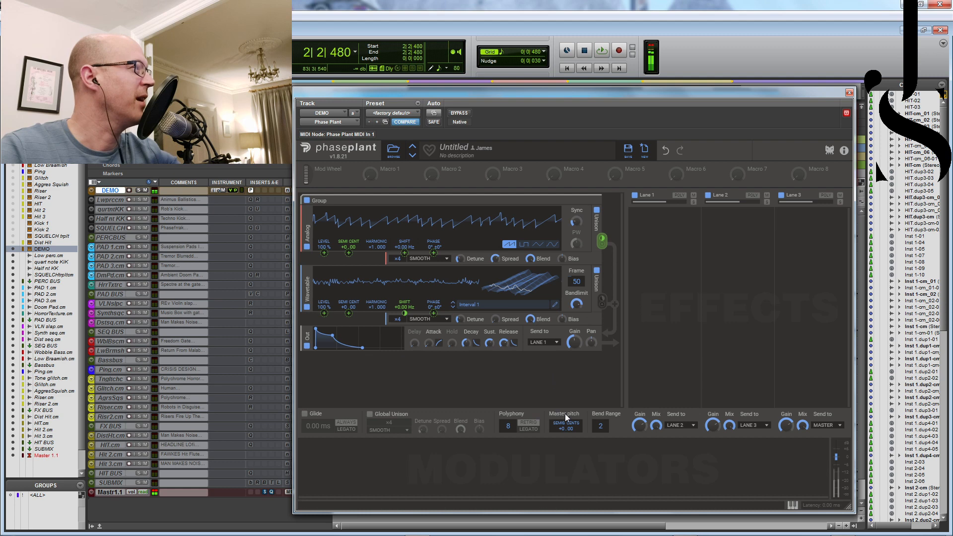
mouse_move(345, 278)
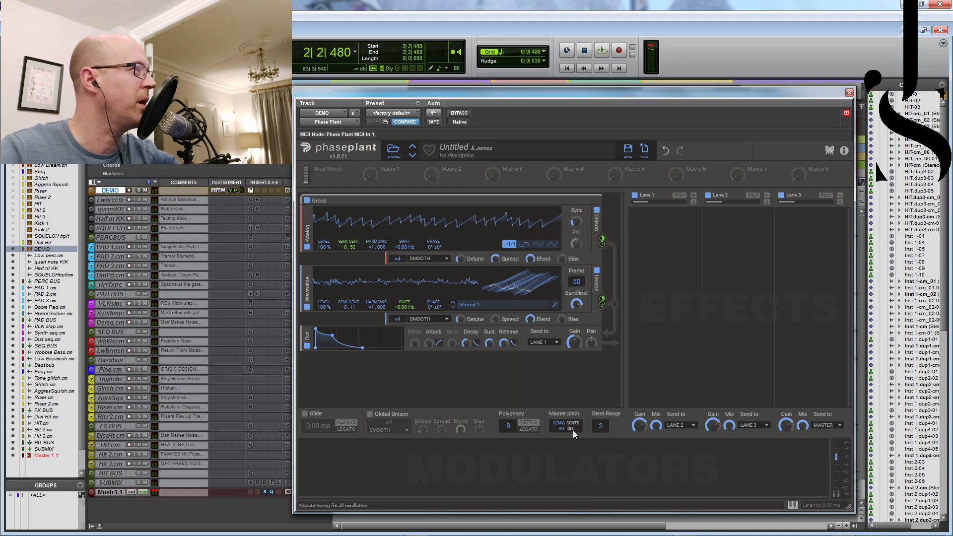
left_click_drag(573, 427, 572, 437)
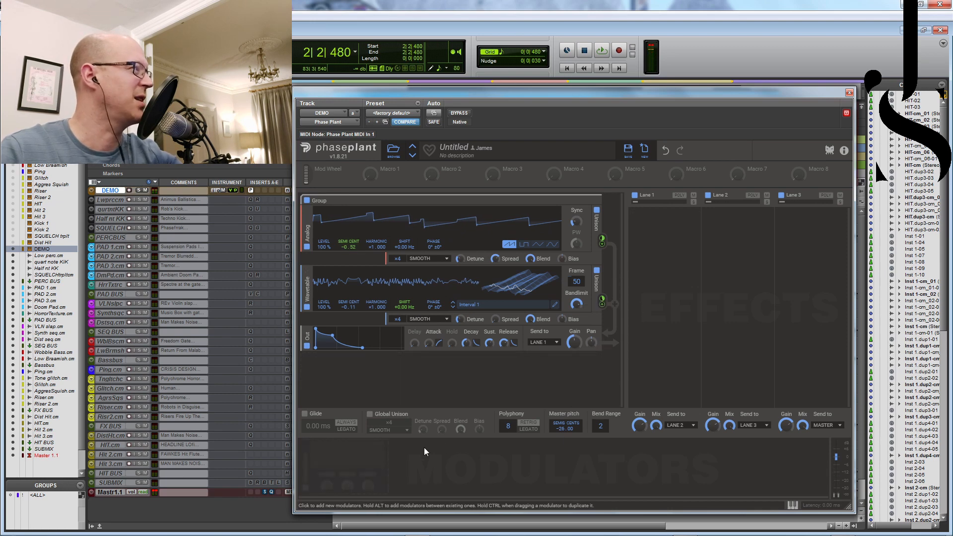
Add a new modulator to the freshly initialised patch.
left_click(426, 452)
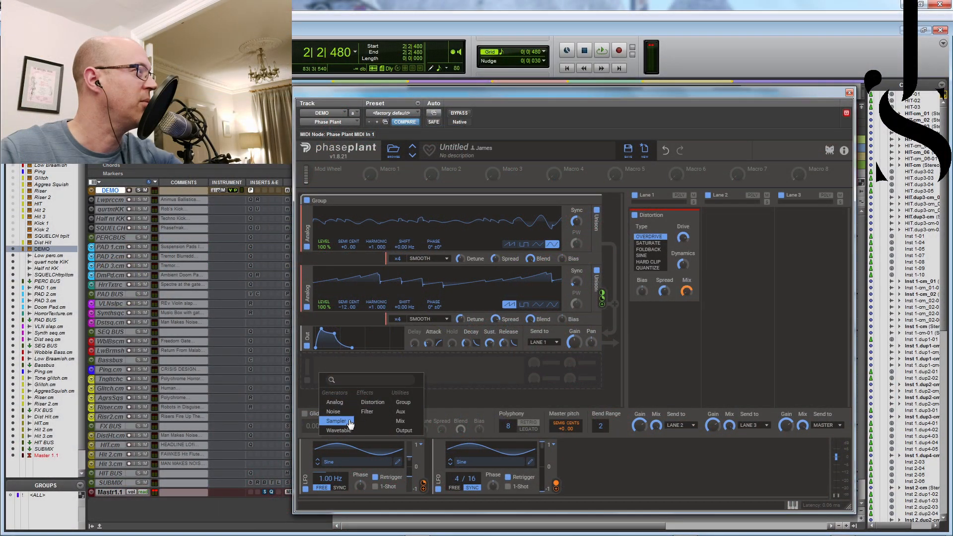
mouse_move(401, 421)
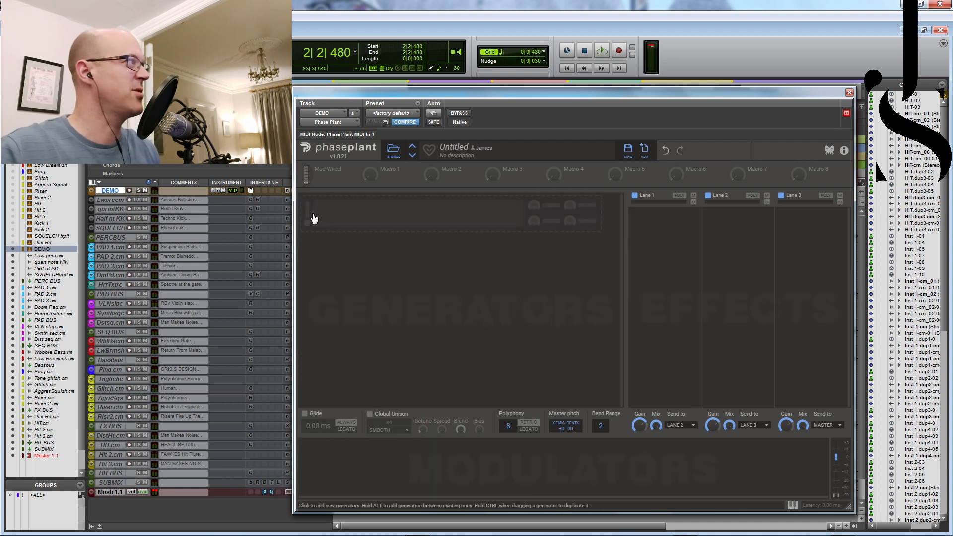
Add a Sampler with a short mid-sample loop region set to Ping Pong loop mode.
left_click(314, 217)
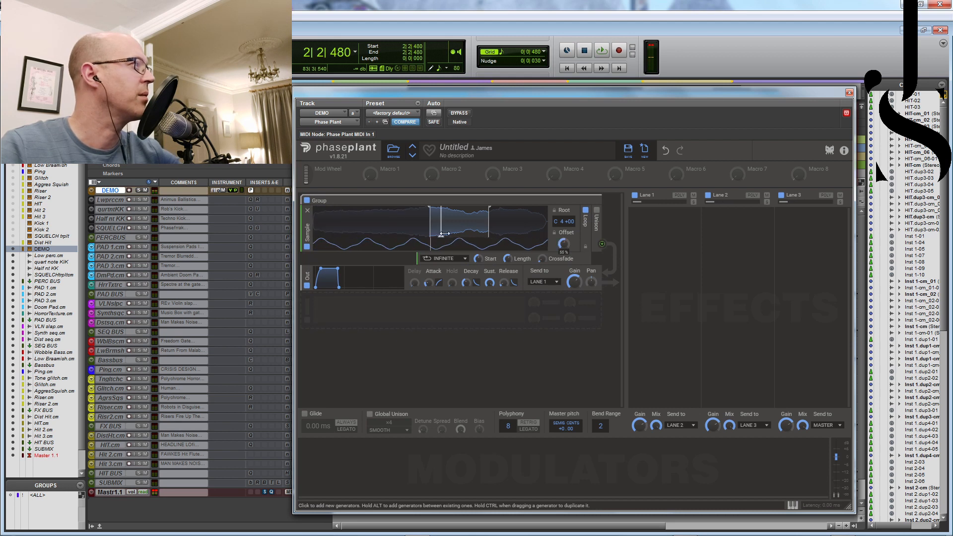
left_click_drag(438, 234, 465, 229)
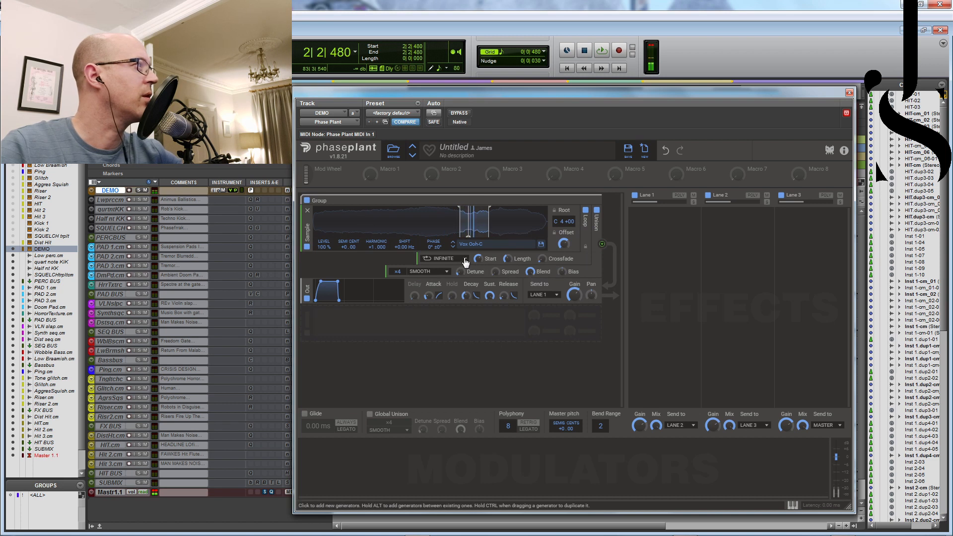
left_click(439, 258)
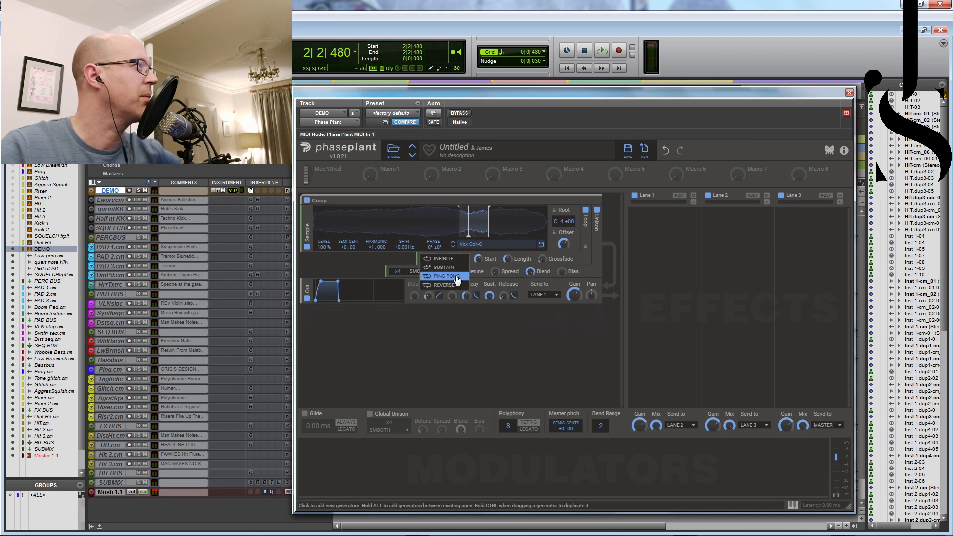
left_click(448, 277)
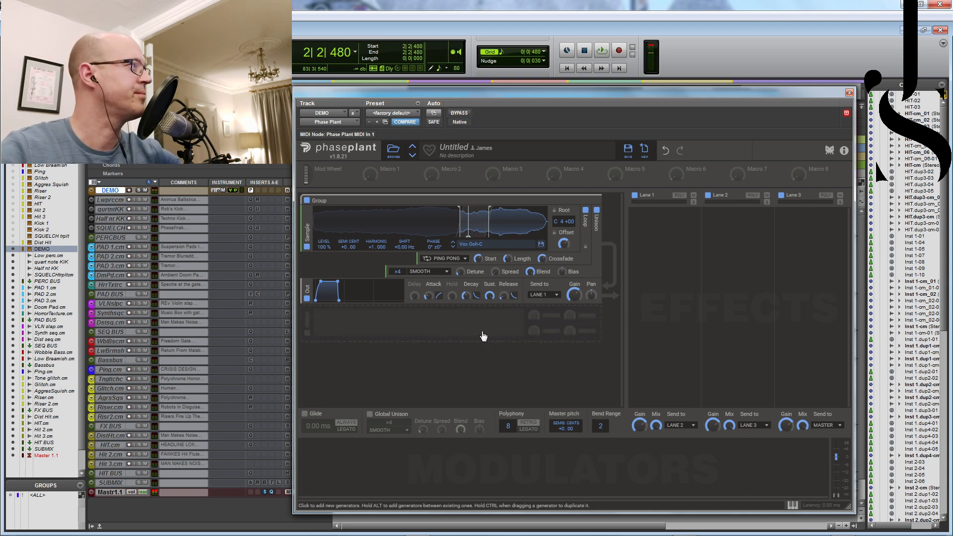
mouse_move(334, 349)
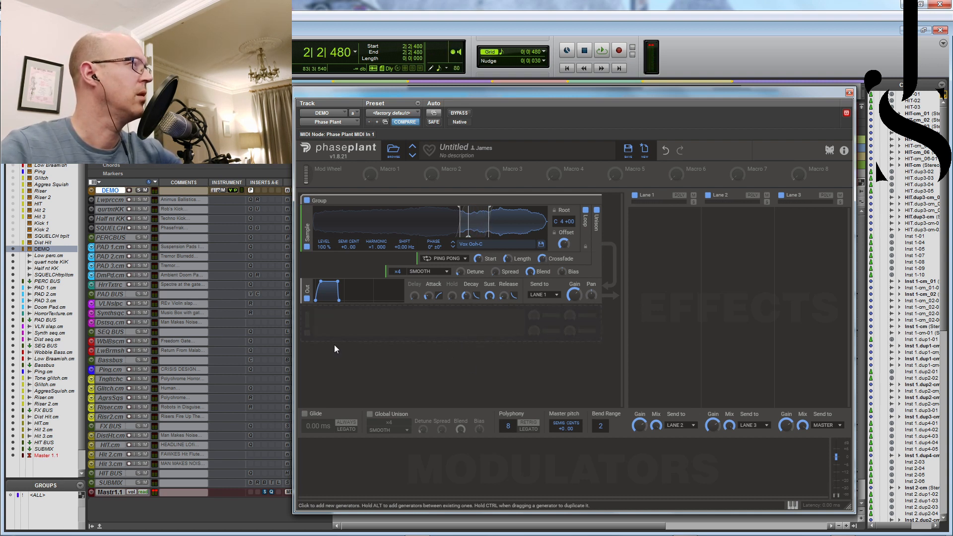
Add a Wavetable oscillator in the empty slot beneath the sampler.
left_click(319, 331)
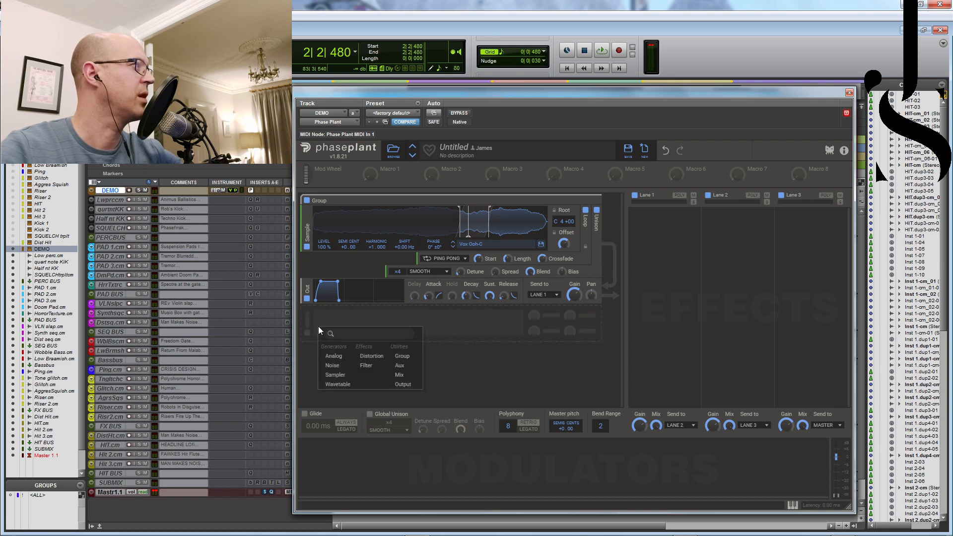
left_click(337, 383)
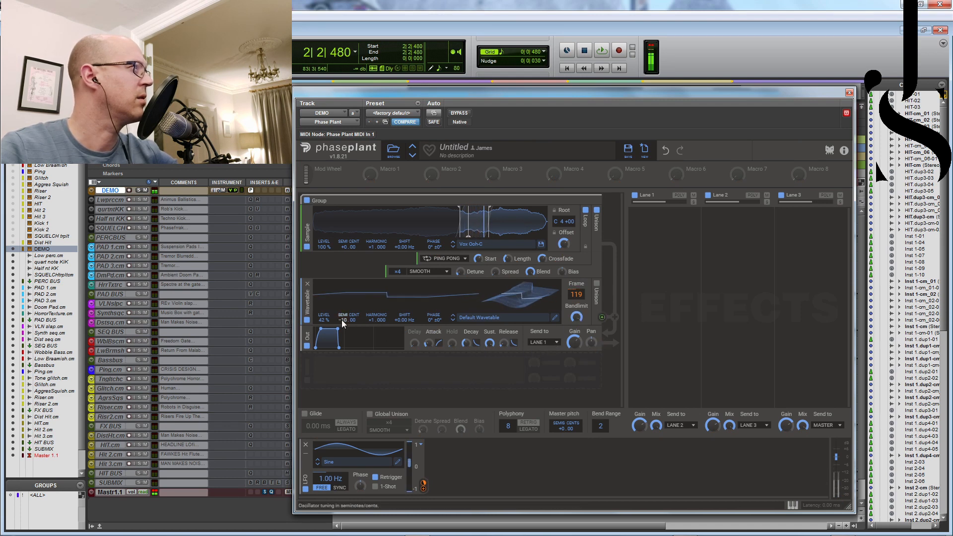
Set the wavetable's Semi to -12.00 and its Level down to about 11%.
left_click_drag(350, 315, 342, 322)
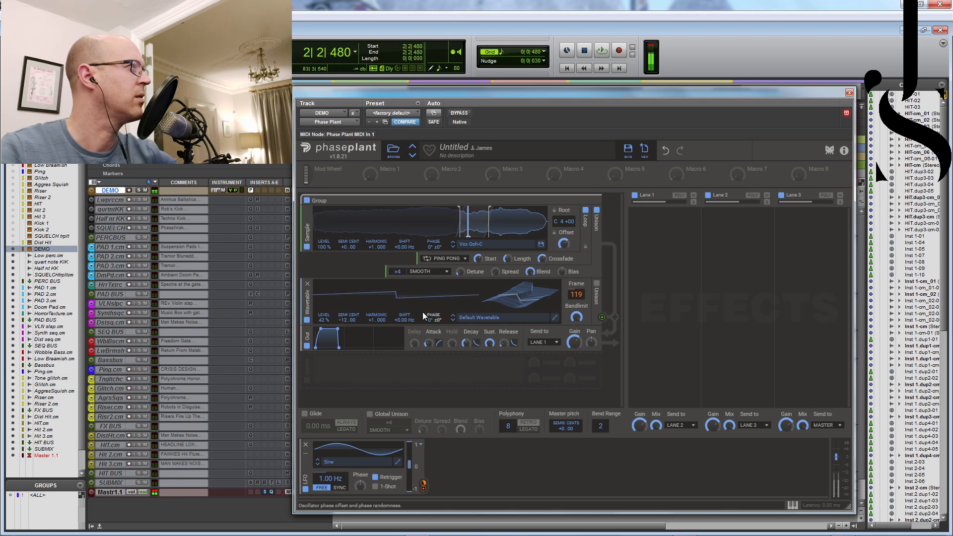
left_click_drag(326, 315, 326, 329)
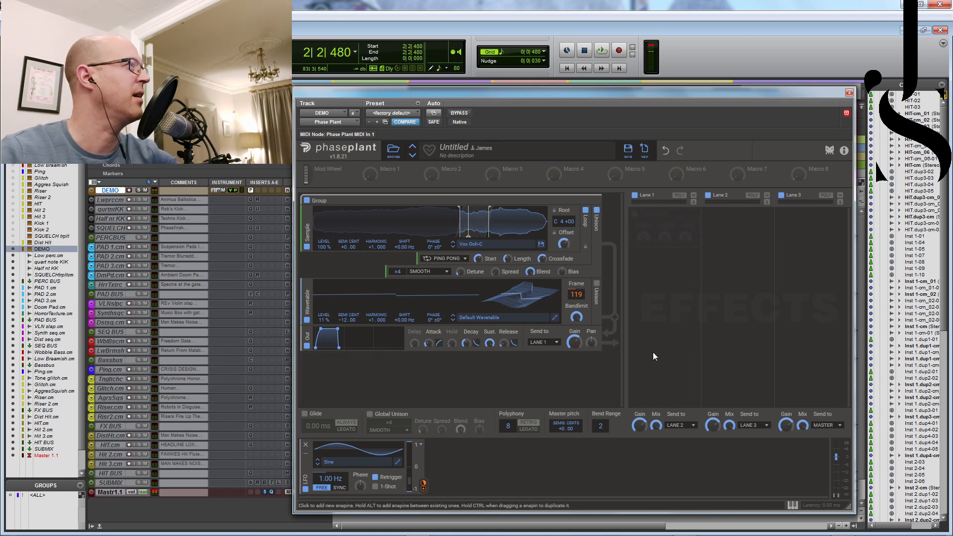
Put a Trance Gate effect in the Lane 1 effect slot.
left_click(662, 219)
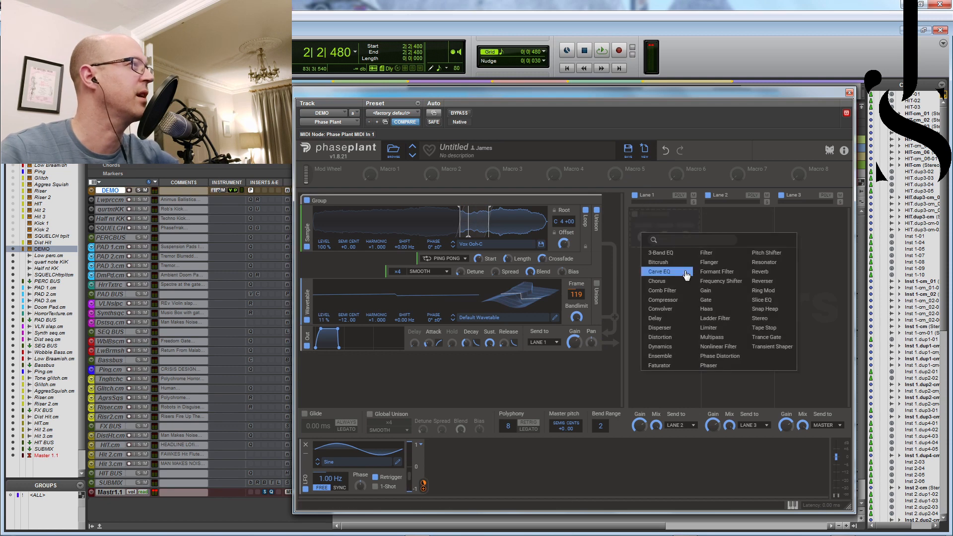
left_click(766, 337)
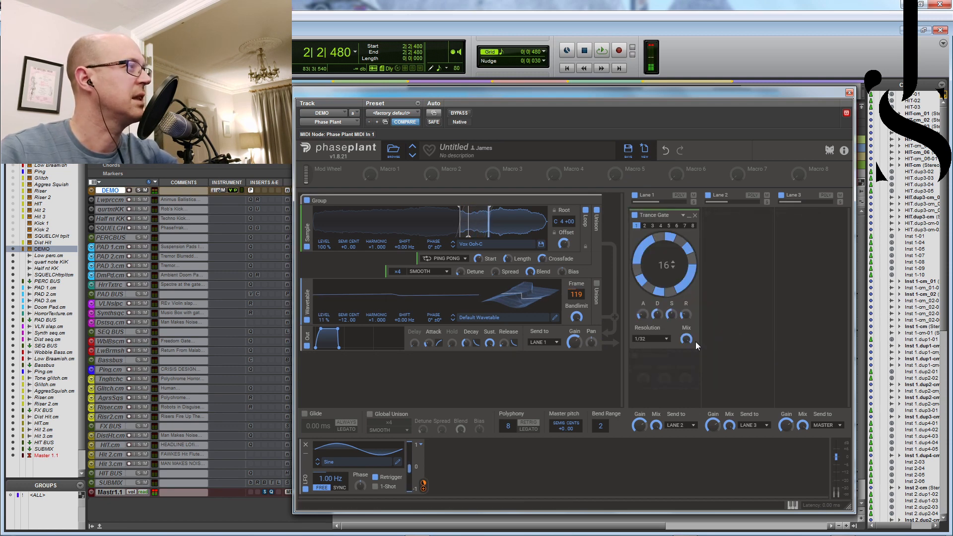
mouse_move(687, 338)
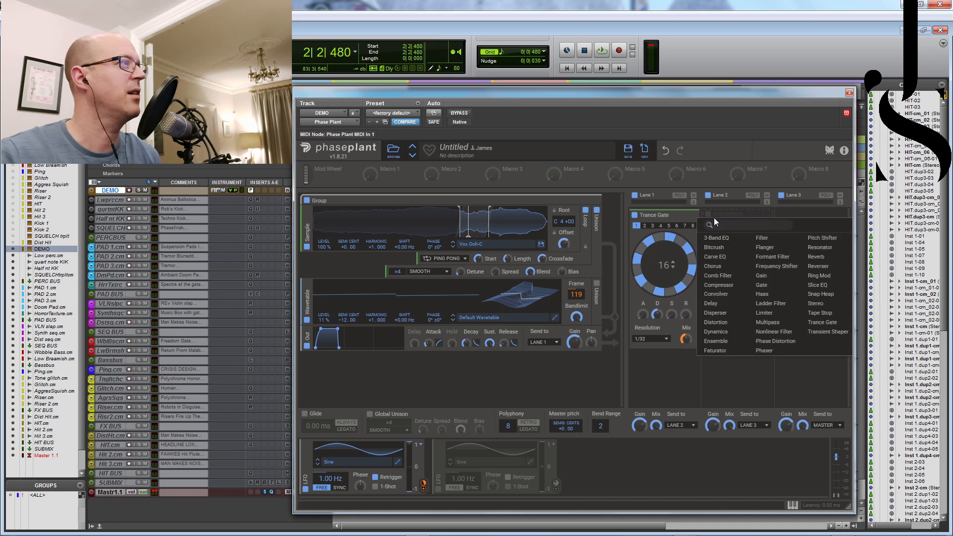
mouse_move(762, 275)
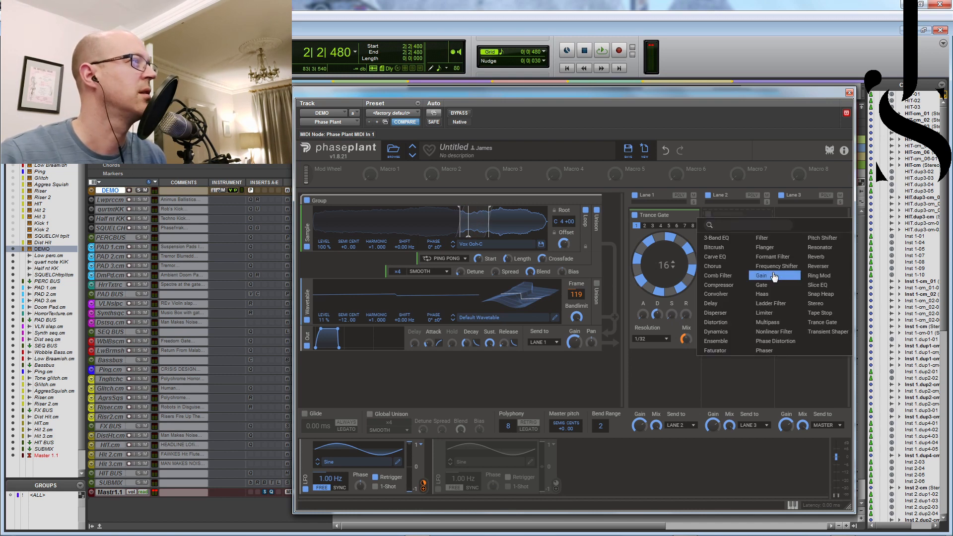
left_click(820, 247)
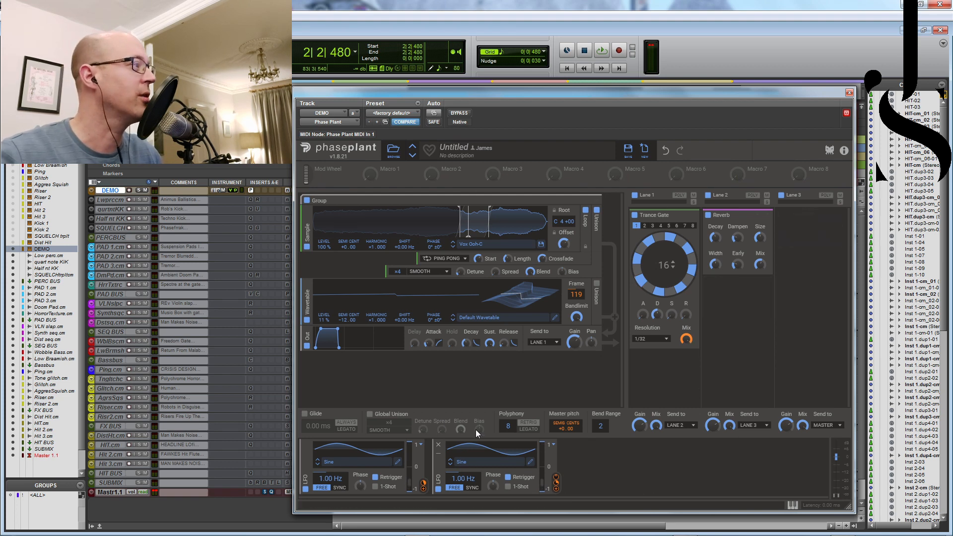
mouse_move(310, 375)
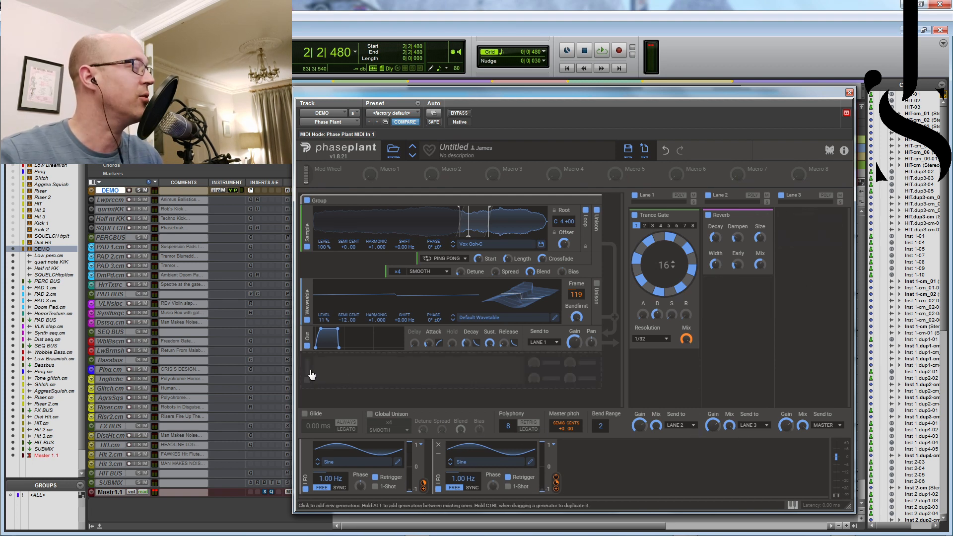
Add a Distortion stage after the wavetable and set its type to Sine.
left_click(311, 375)
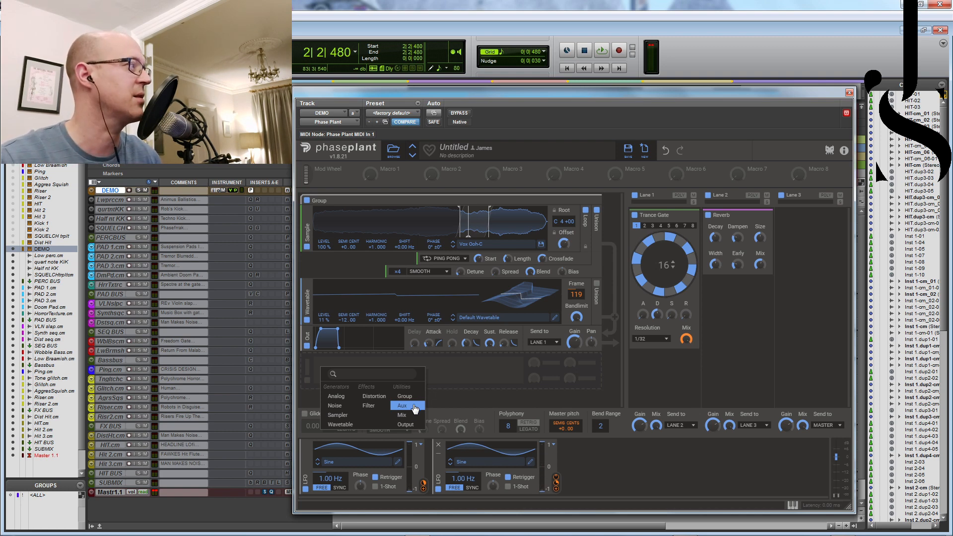
mouse_move(402, 415)
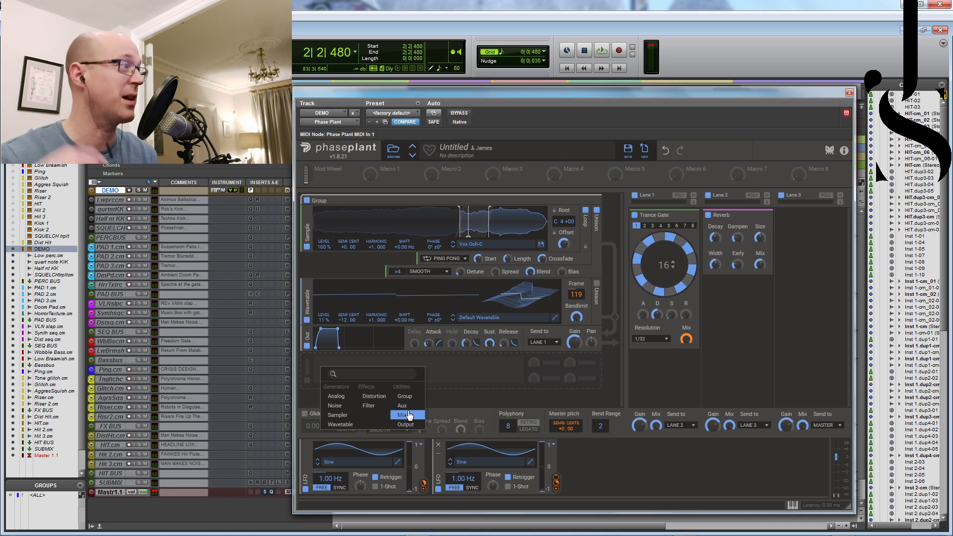
mouse_move(373, 396)
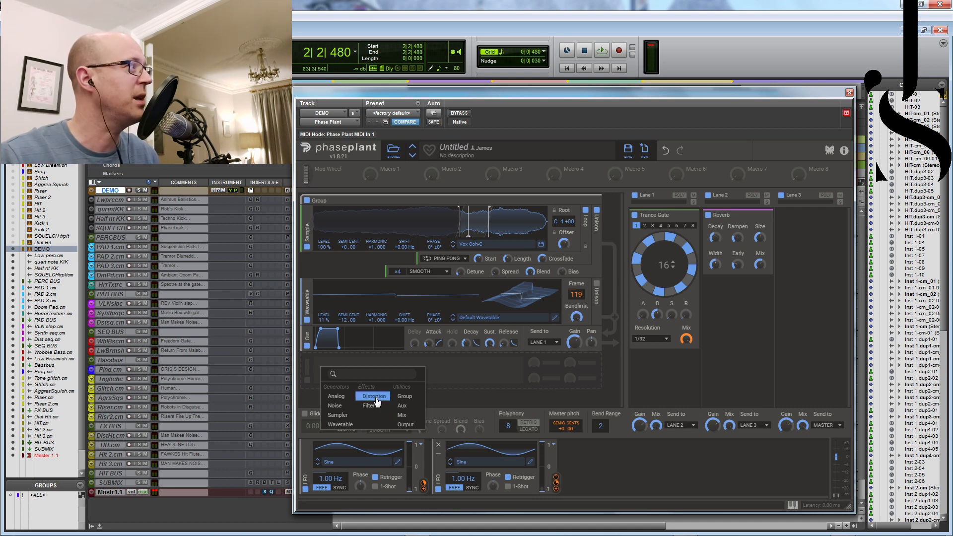
left_click(374, 396)
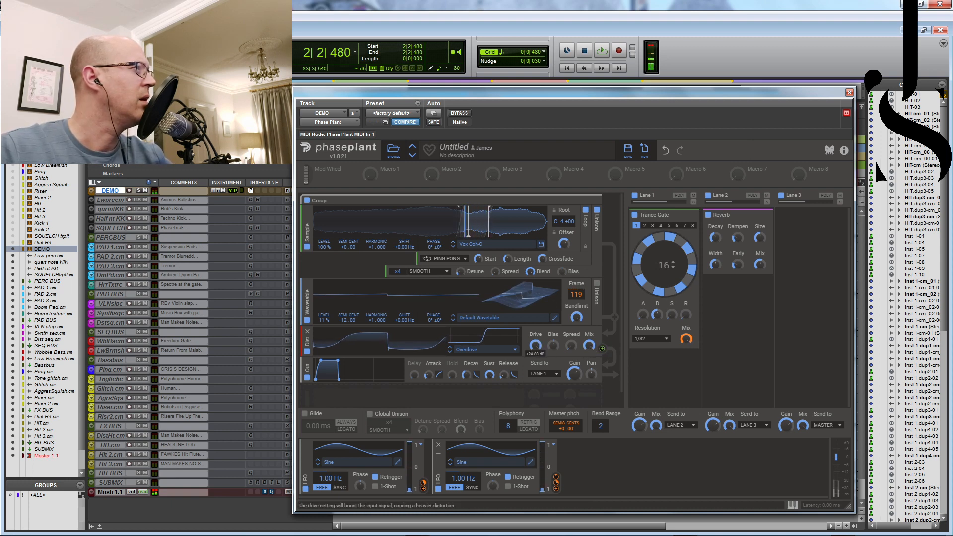
left_click(465, 350)
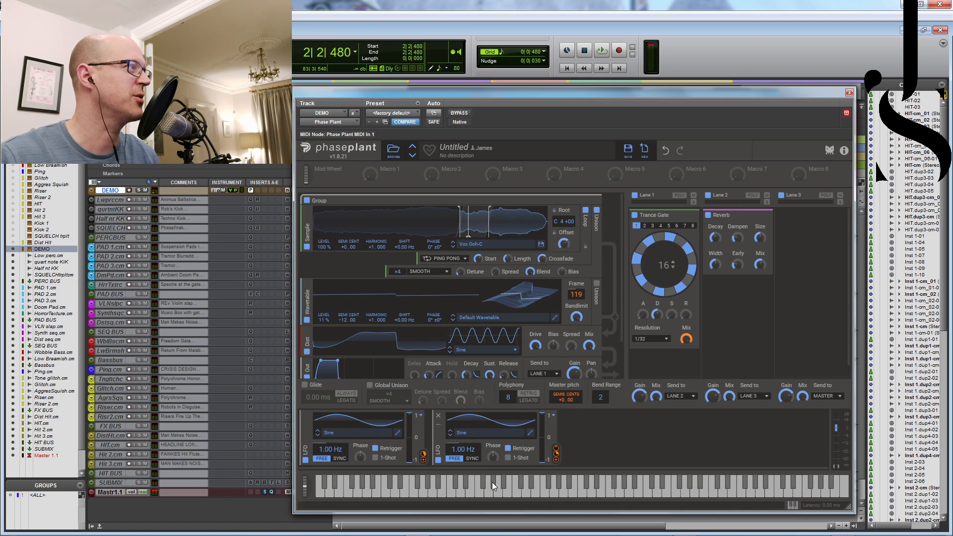
mouse_move(801, 509)
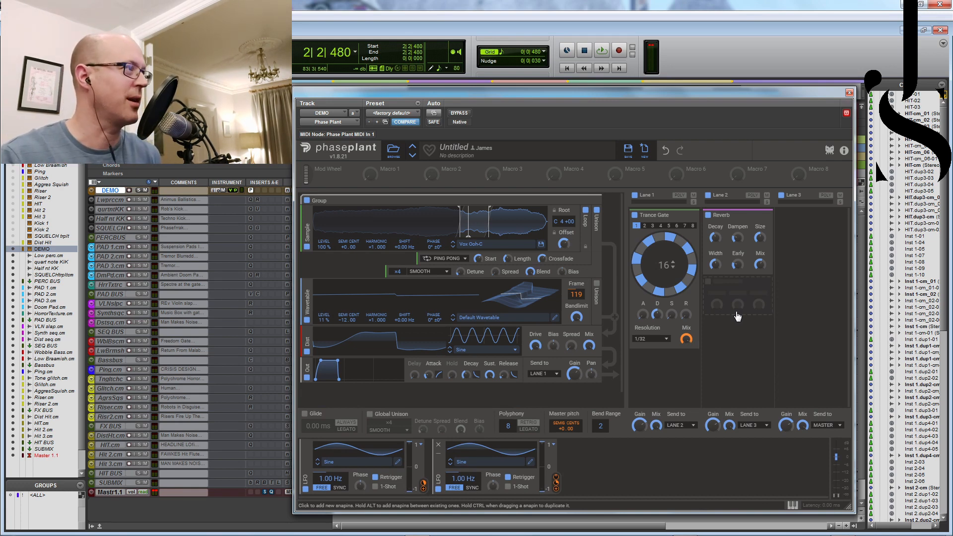
Close the DEMO plug-in, review the VLN slap track's Phase Plant patch, then close it.
left_click(848, 93)
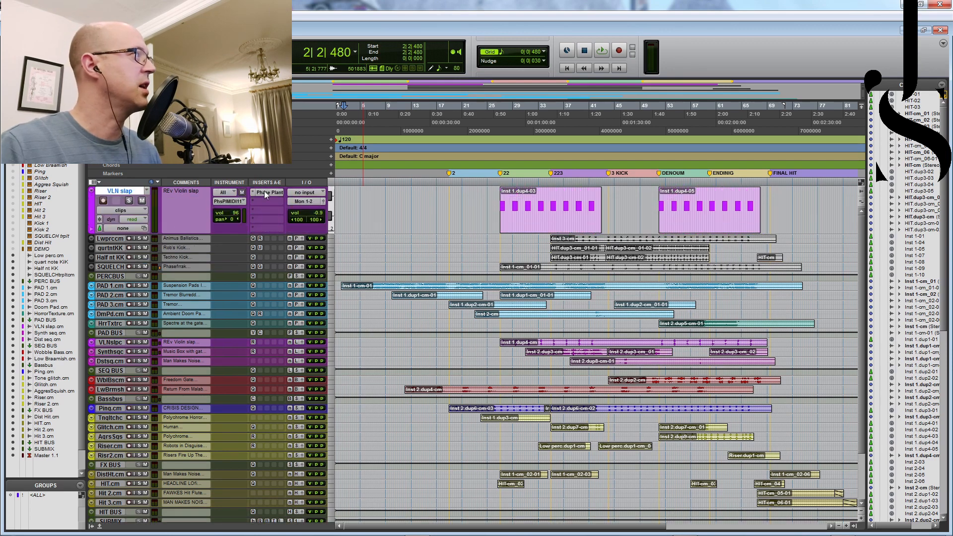
left_click(268, 192)
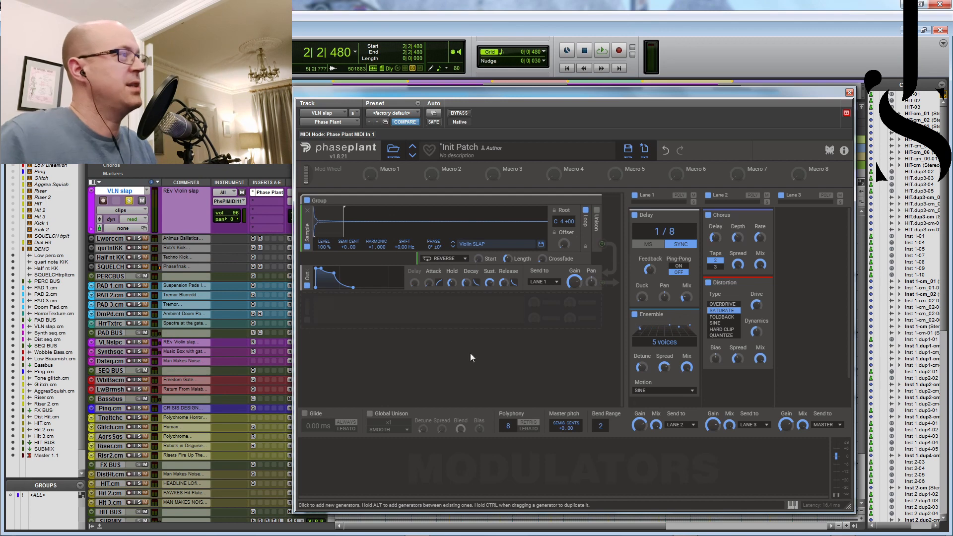
mouse_move(431, 364)
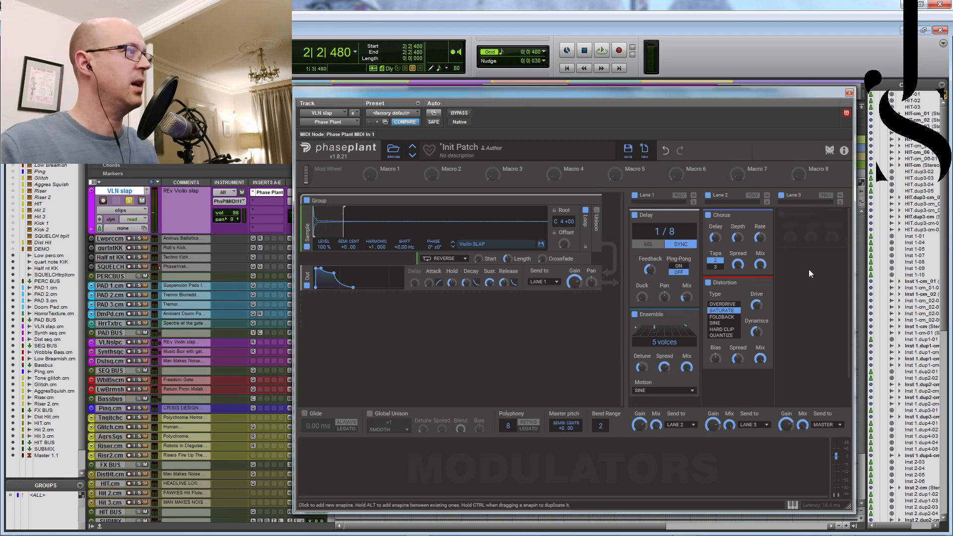
left_click(848, 91)
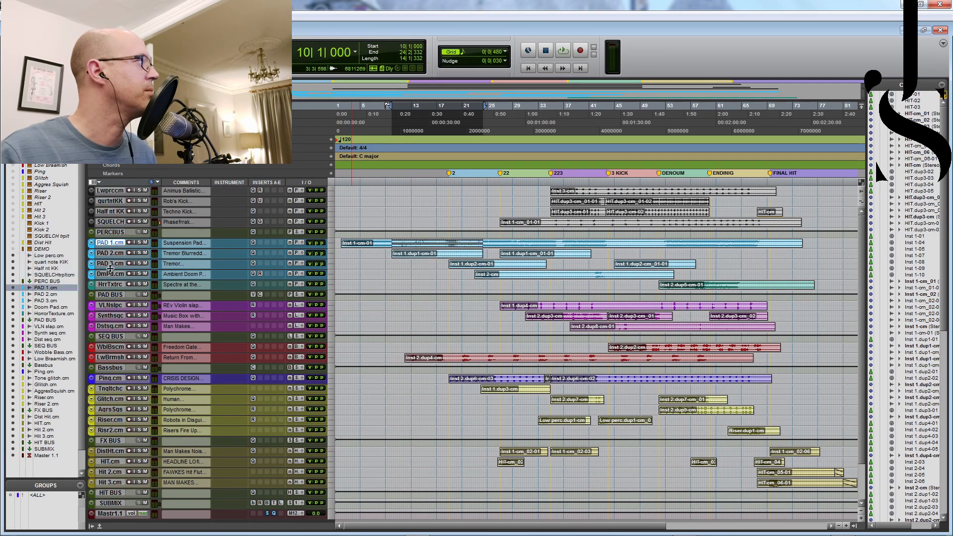
Increase the Synth seq track height so its waveforms and 'Music Box with gate' comment show.
left_click(111, 305)
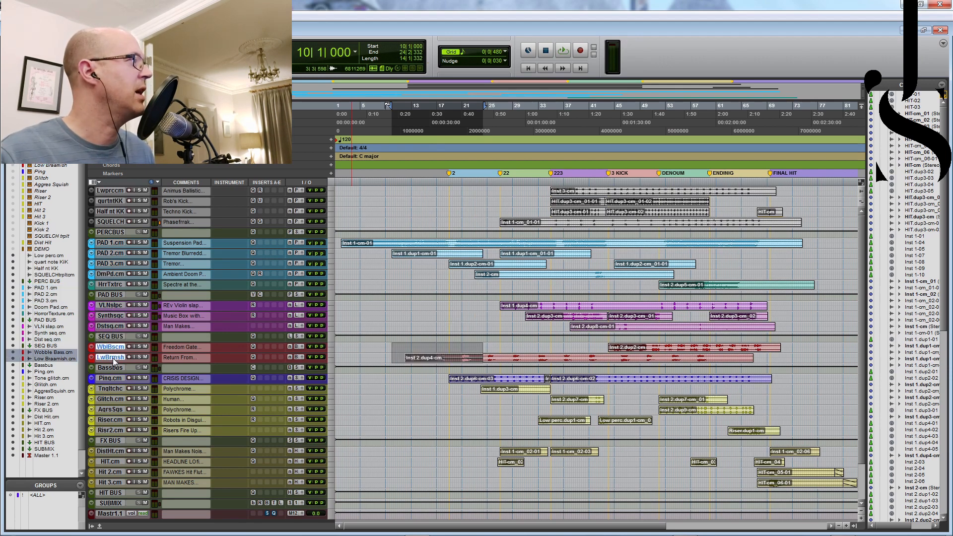
left_click(110, 378)
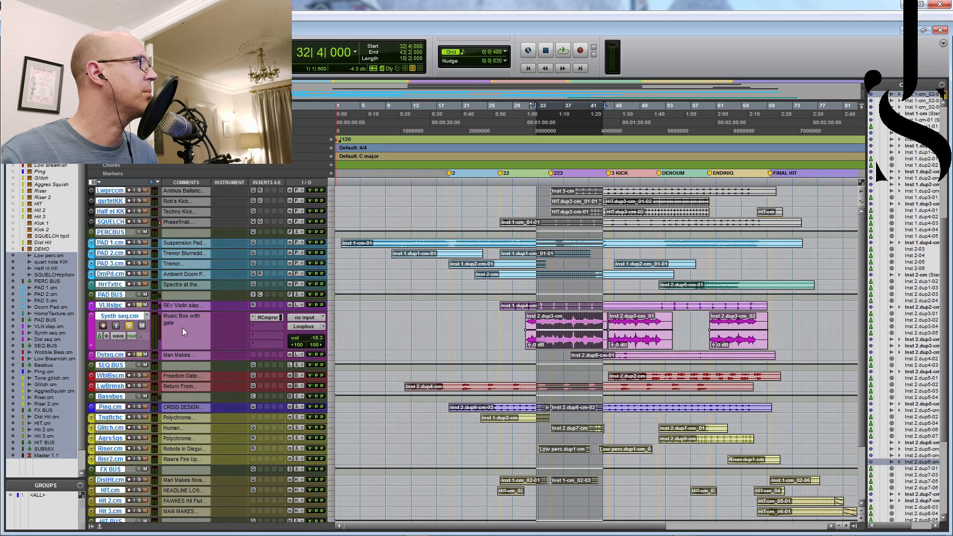
left_click(623, 332)
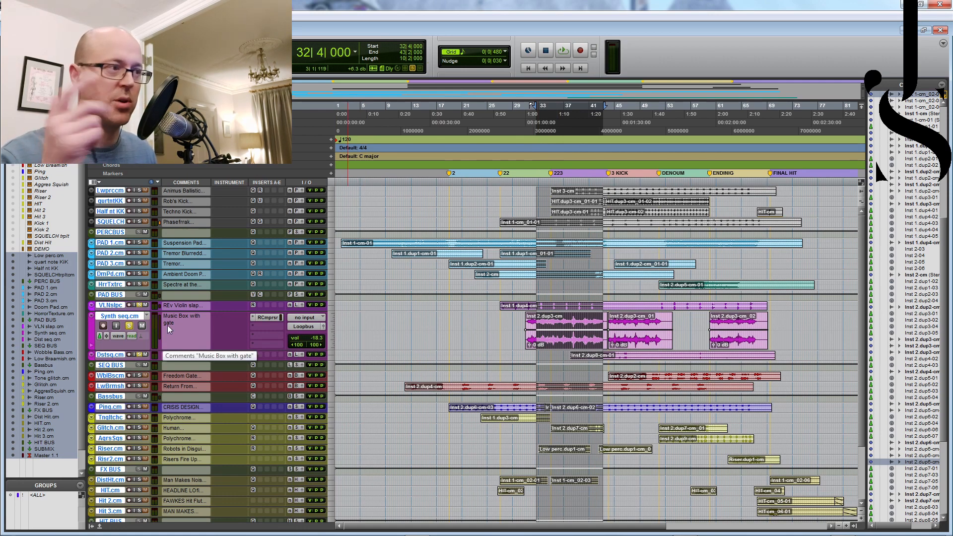
left_click(562, 50)
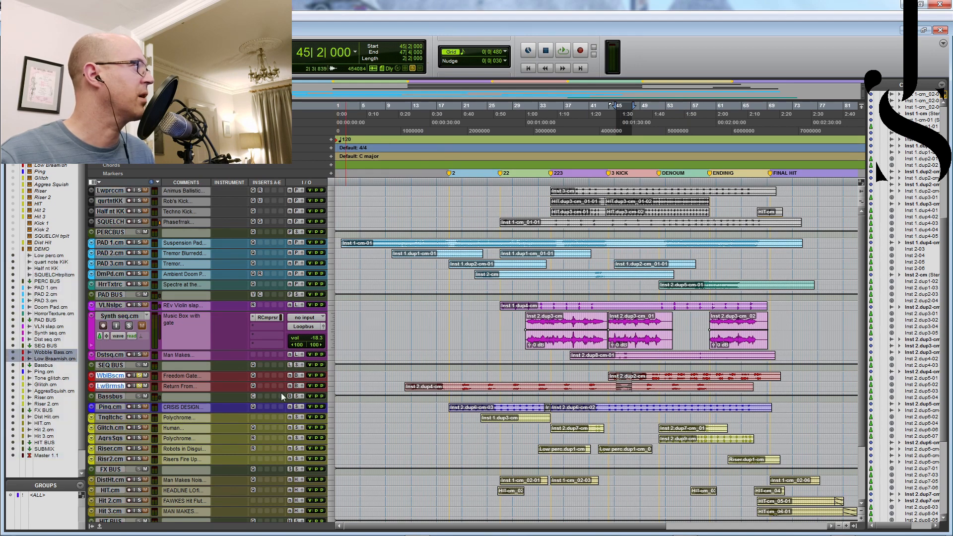
Enlarge the WobbleBass, LowBramish and Ping tracks for review, then reset all tracks to small height.
left_click(562, 50)
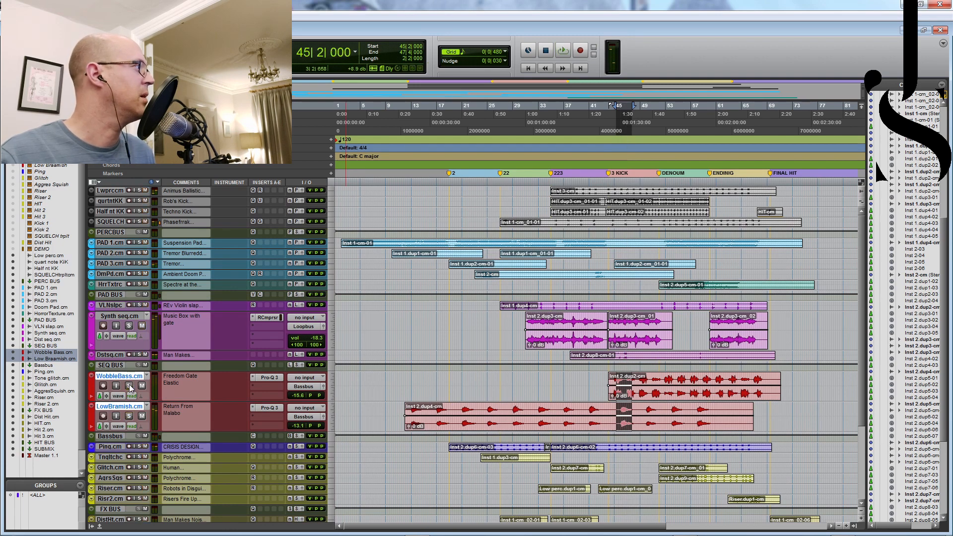
scroll("down", 3)
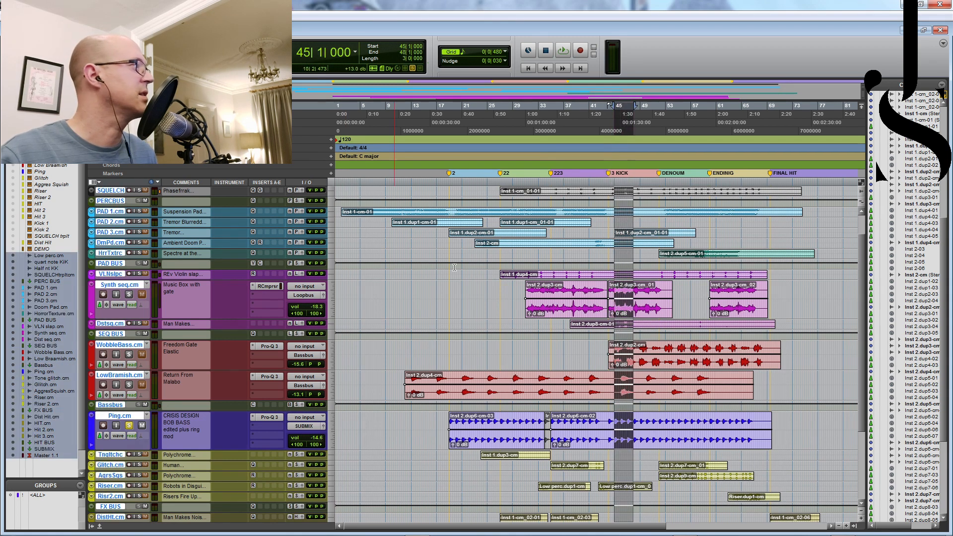
left_click(562, 50)
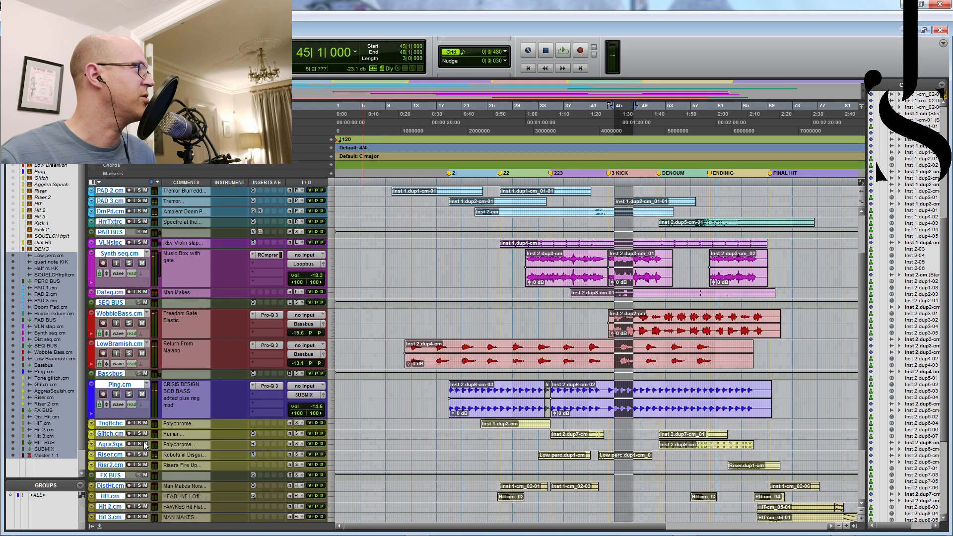
left_click(562, 50)
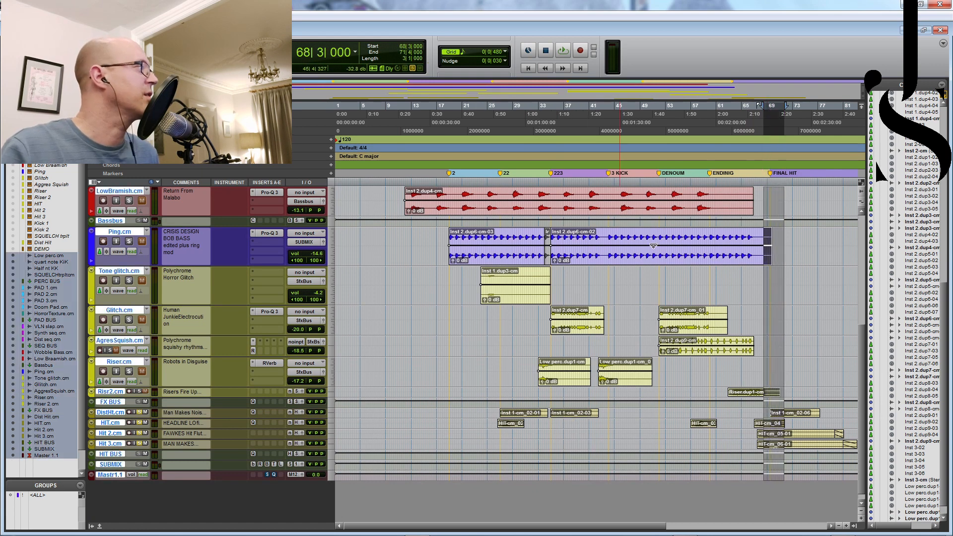
left_click(561, 50)
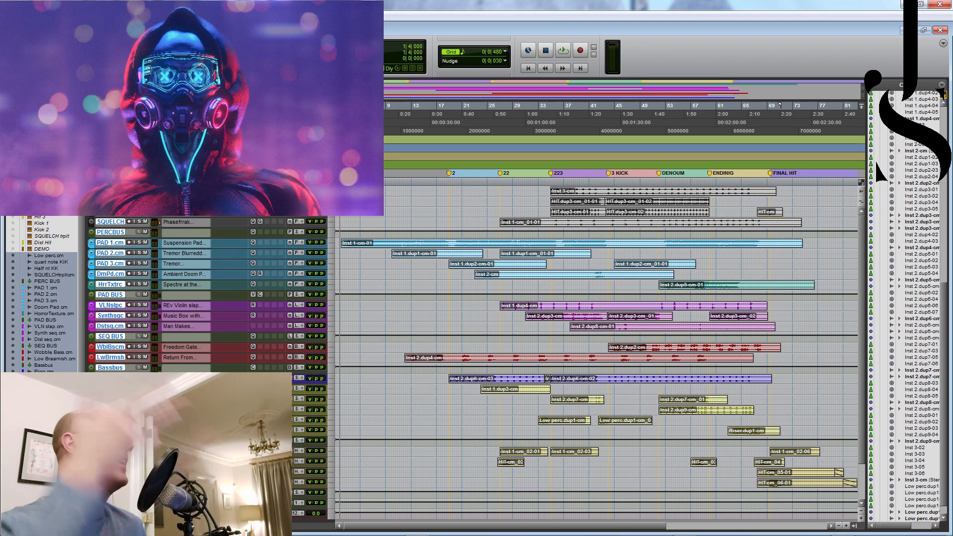
left_click(562, 49)
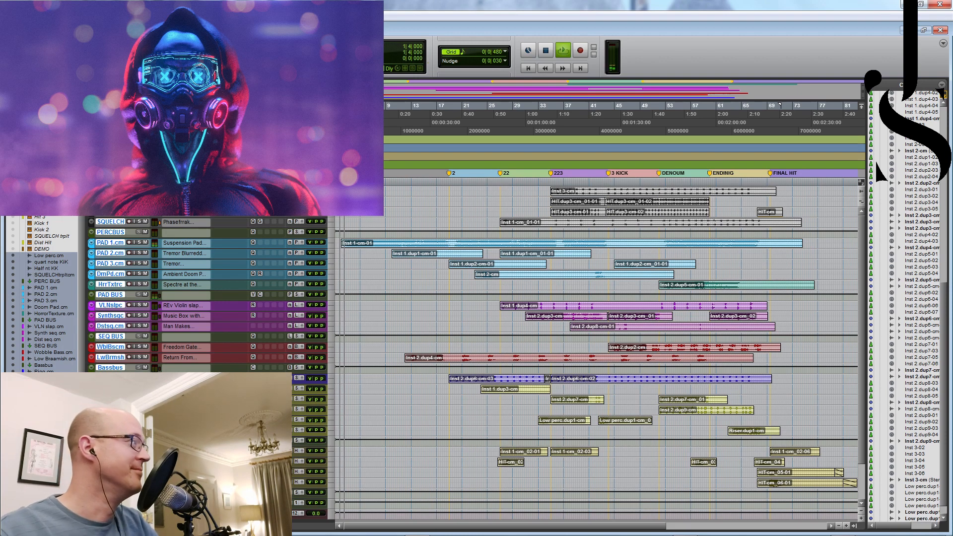